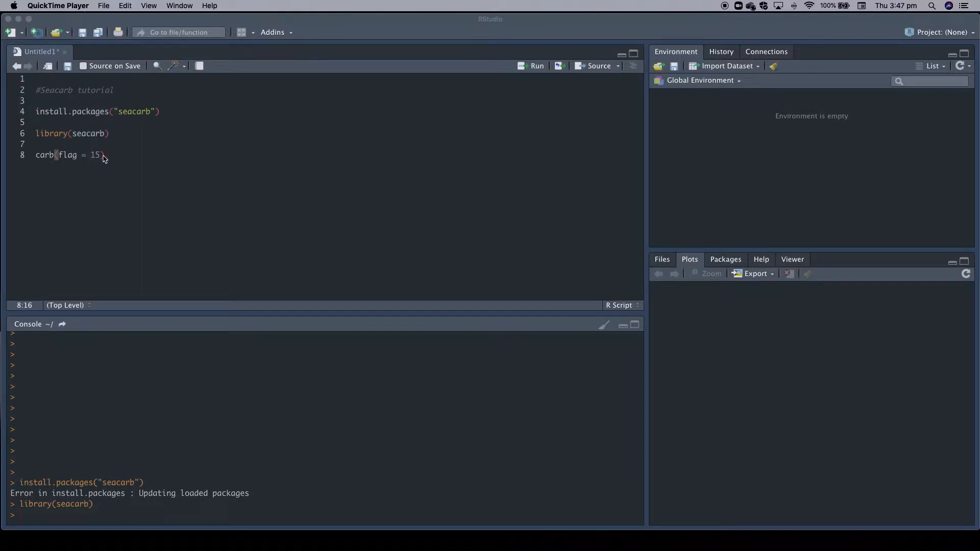
Re-run the library(seacarb) line from the script so the console lists it again
text())
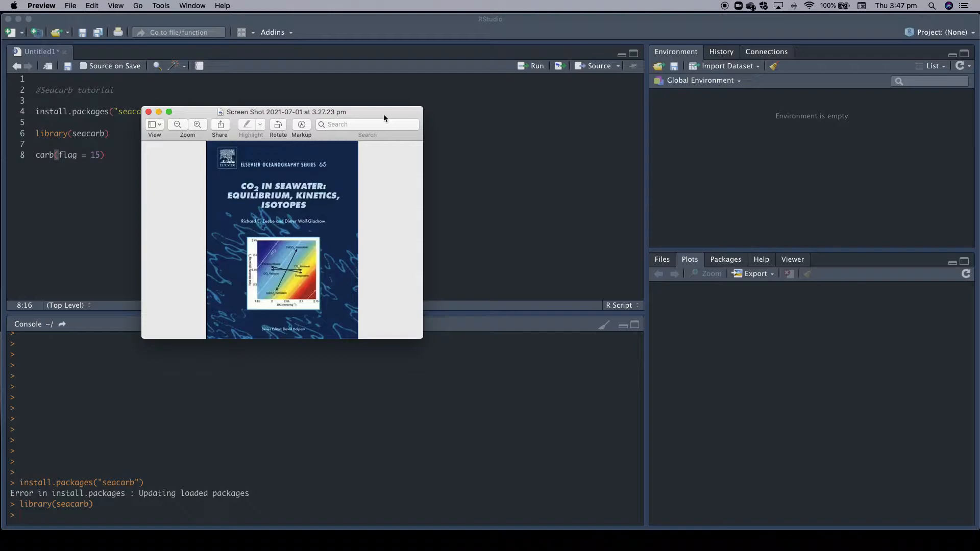
click(148, 112)
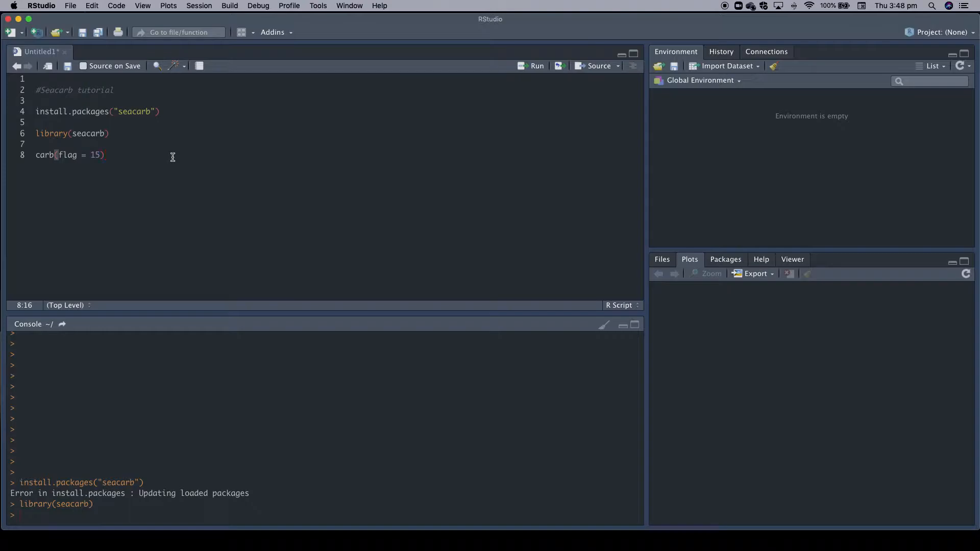
mouse_move(173, 152)
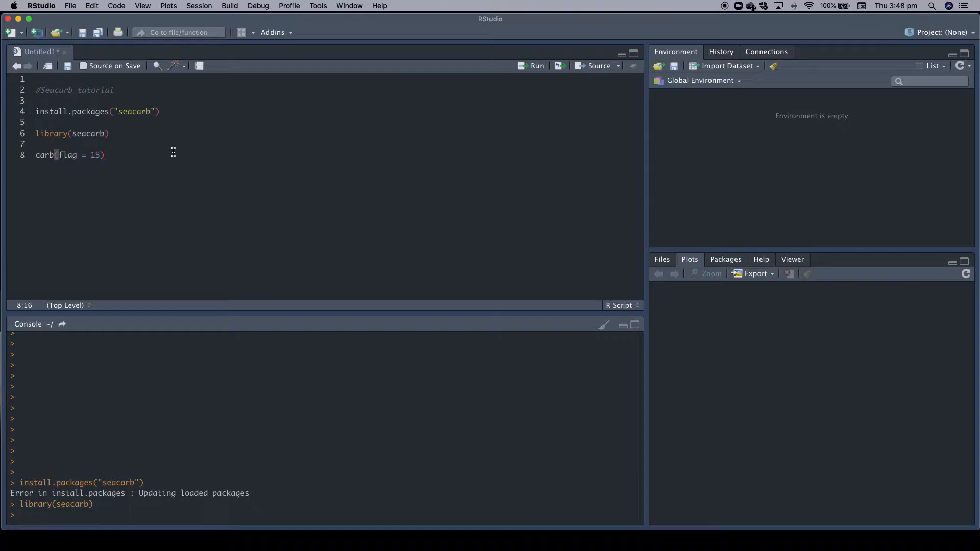
click(162, 111)
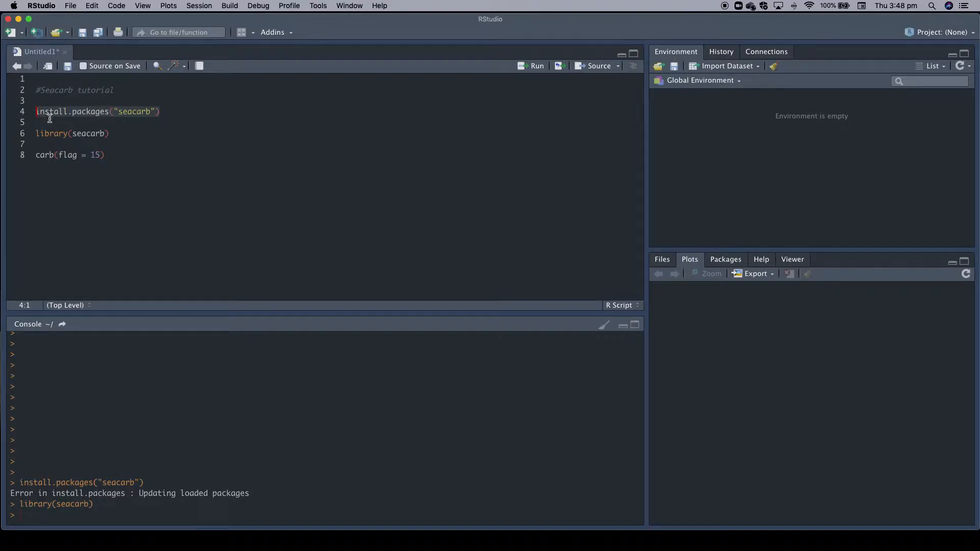
mouse_move(218, 146)
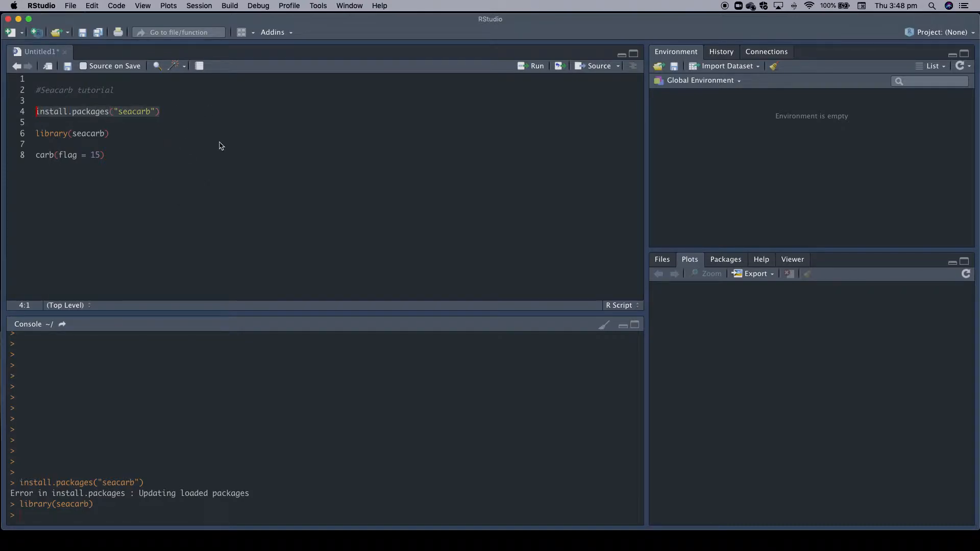
mouse_move(301, 126)
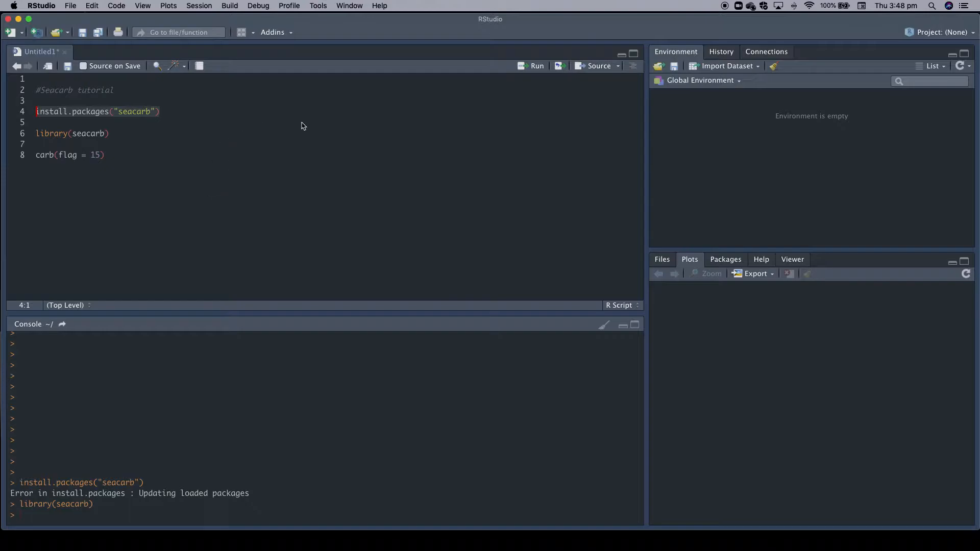
mouse_move(289, 143)
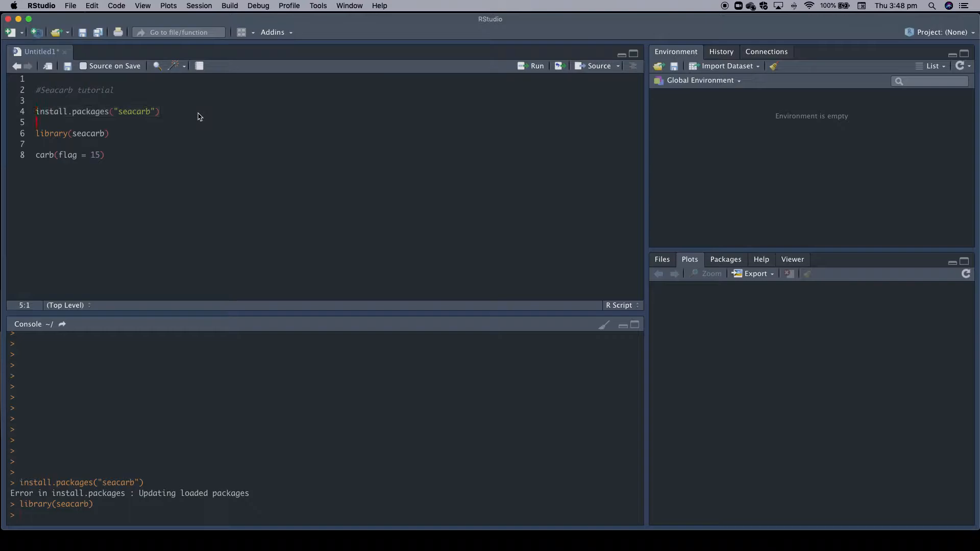
click(133, 111)
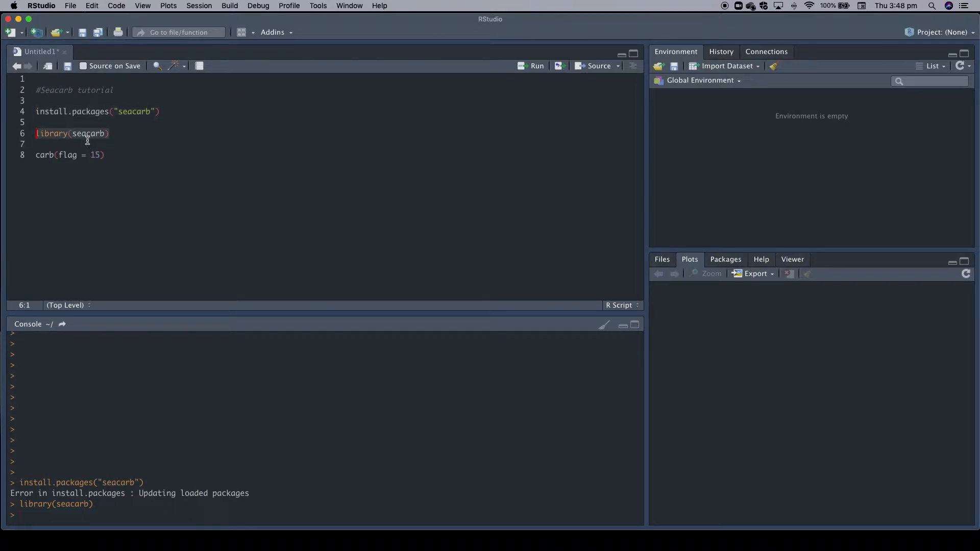
mouse_move(527, 69)
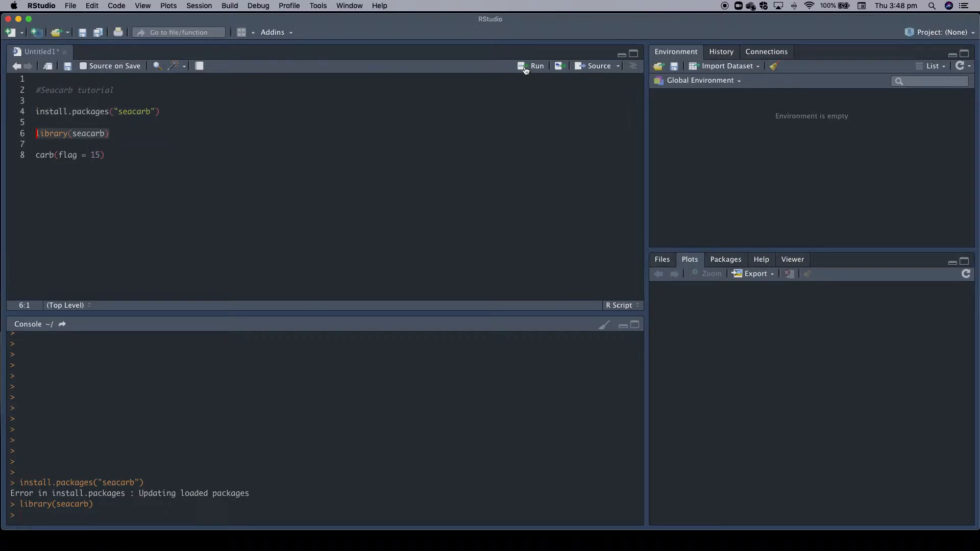
click(536, 65)
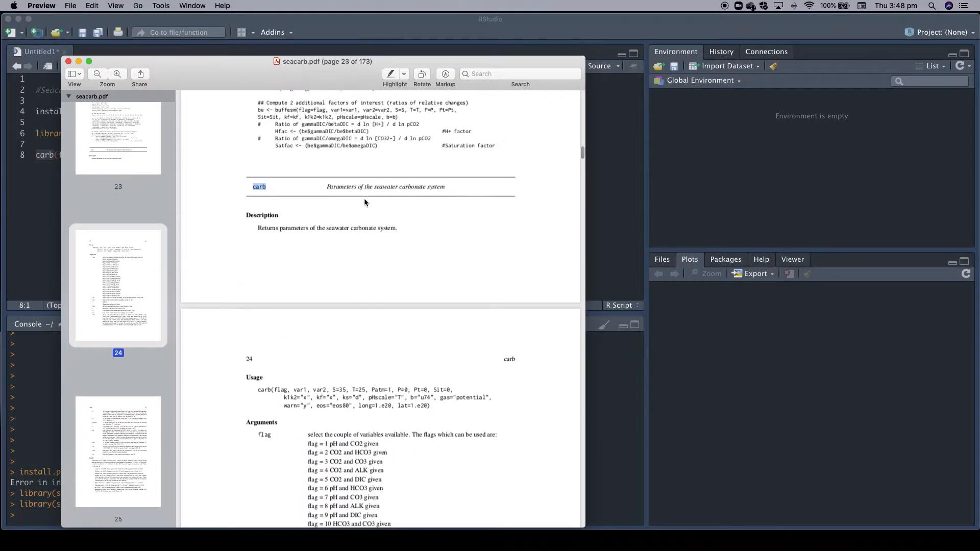
Scroll the seacarb manual down to the carb function's description and flag list
scroll(down, 3)
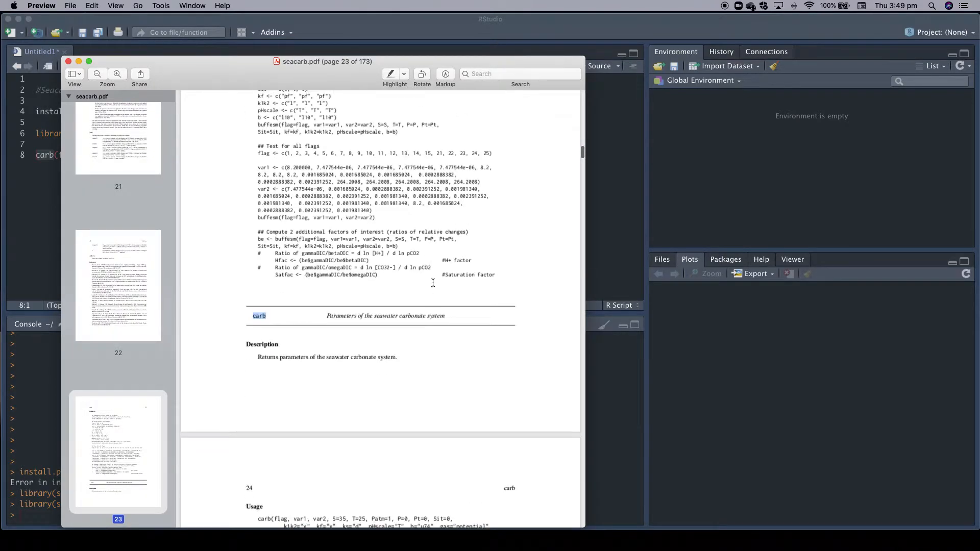
scroll(down, 3)
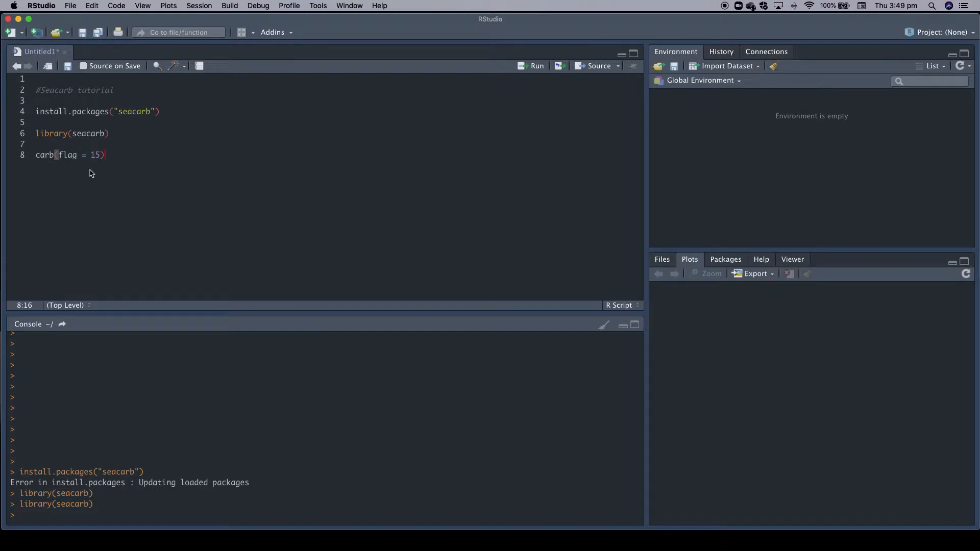
mouse_move(100, 167)
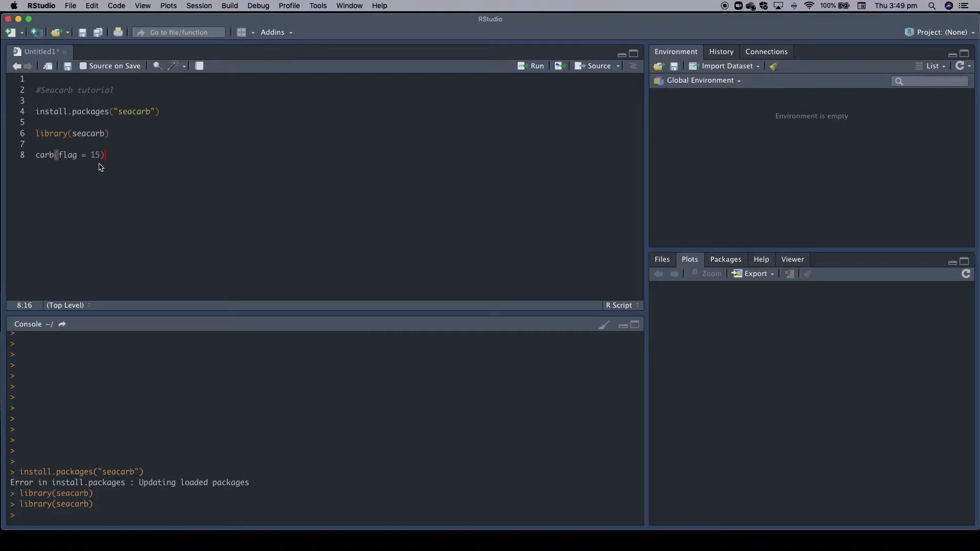
mouse_move(96, 170)
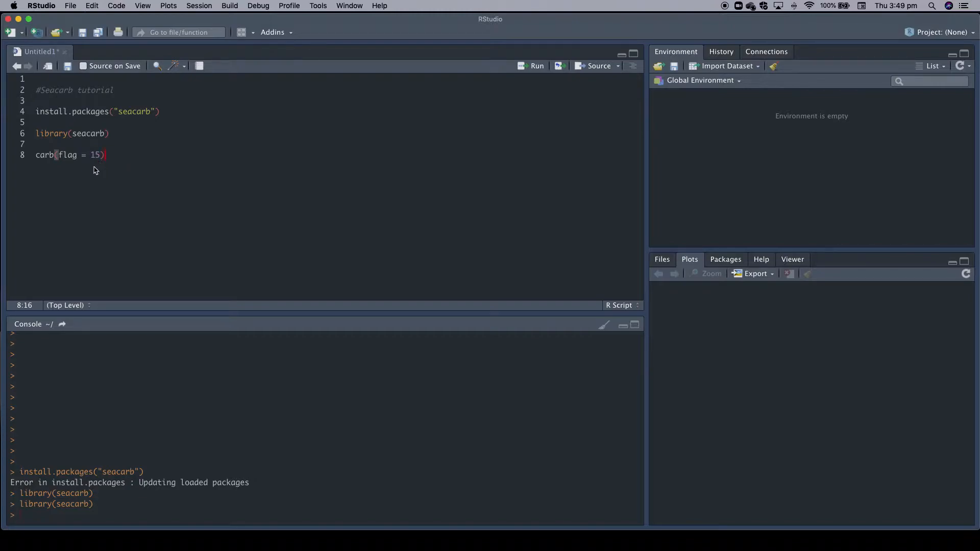
click(667, 526)
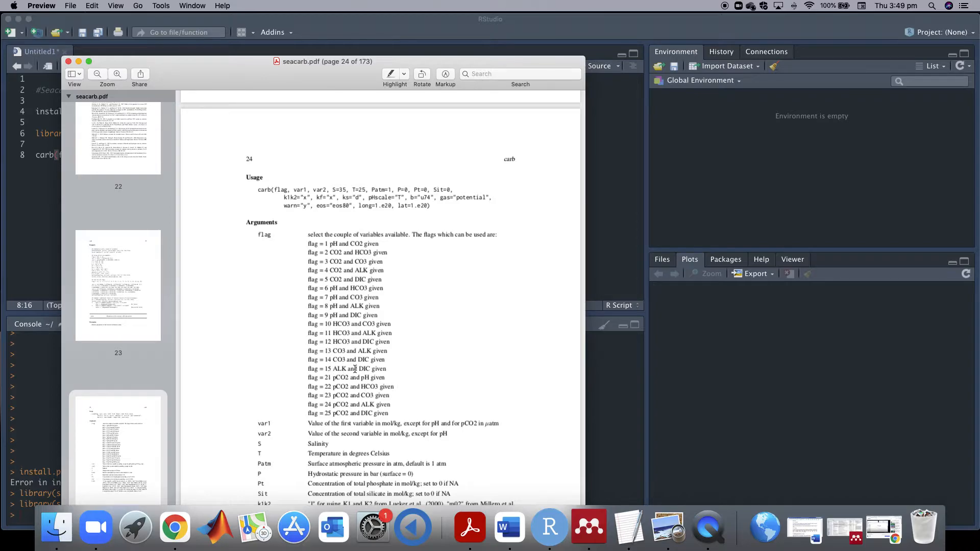
mouse_move(374, 368)
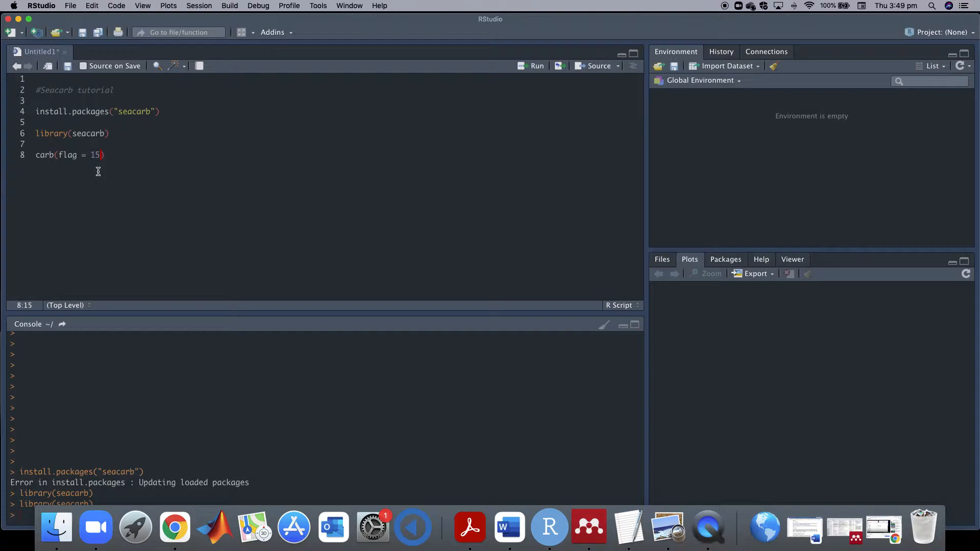
Add var1 = 2350e-6 (total alkalinity) to the carb(flag = 15) call
text(", ")
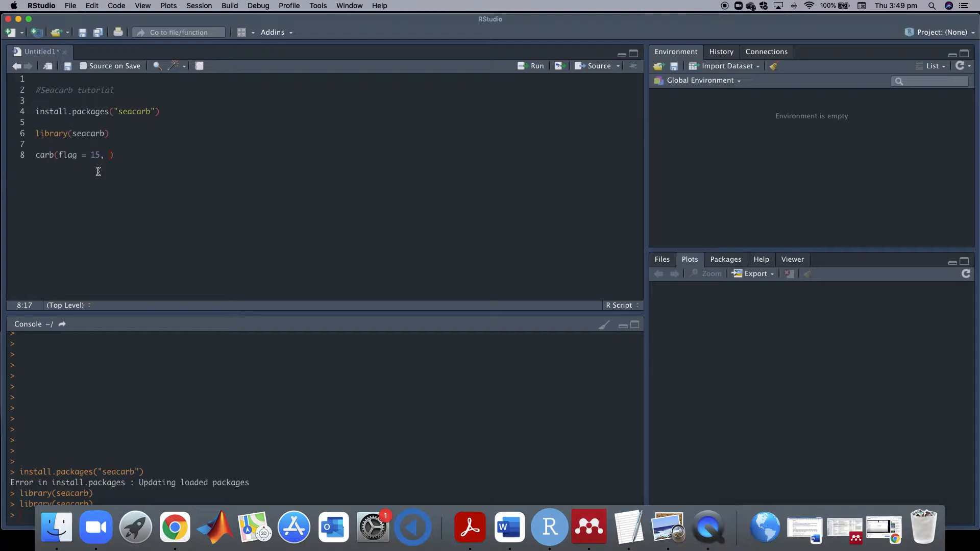
mouse_move(200, 9)
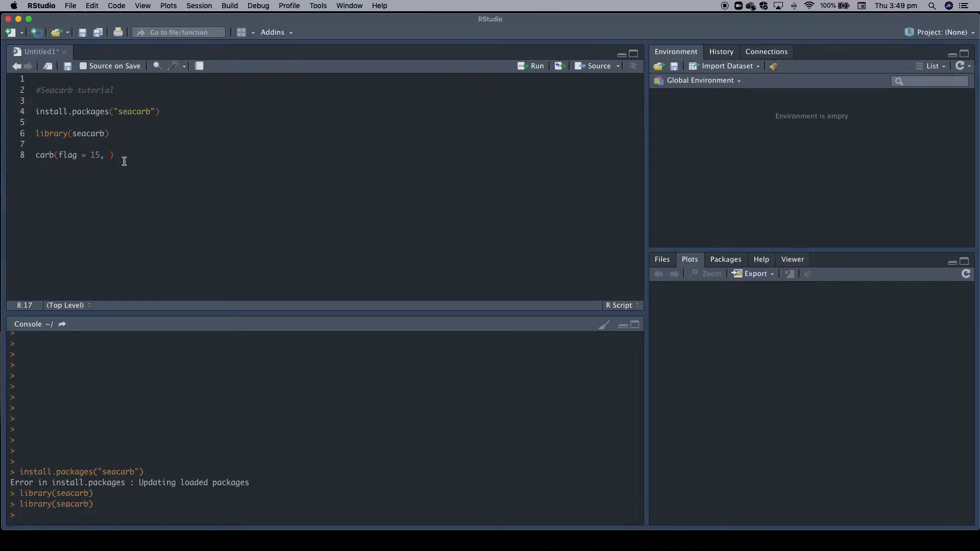
text(var)
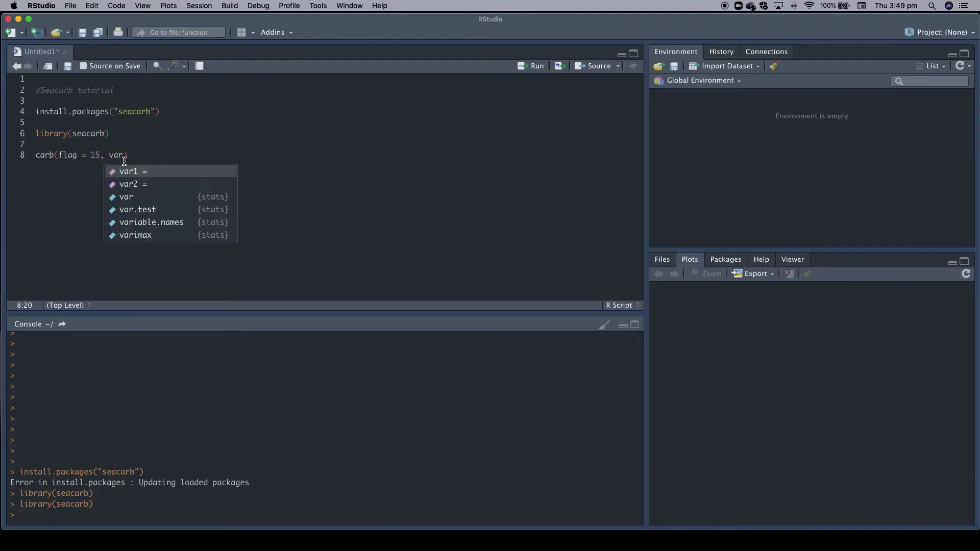
click(128, 172)
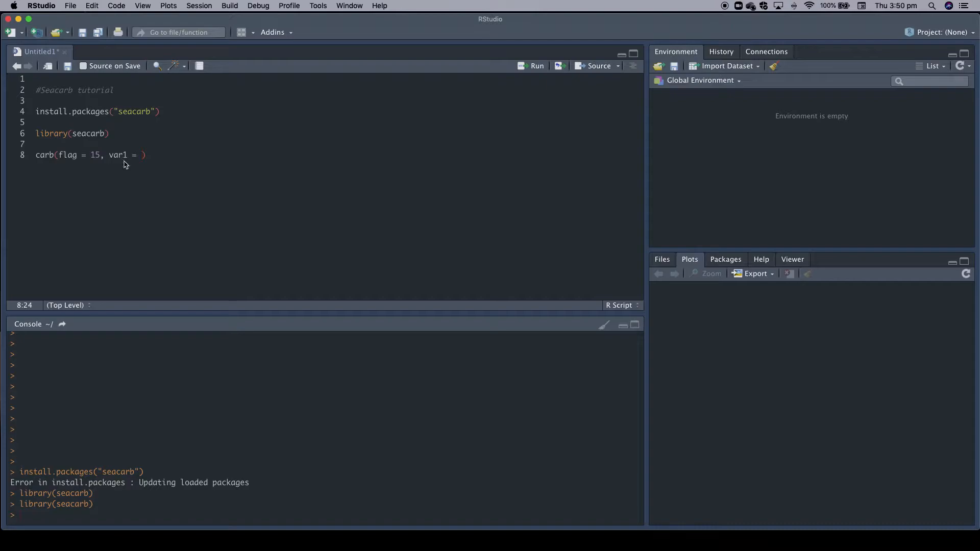
text(235)
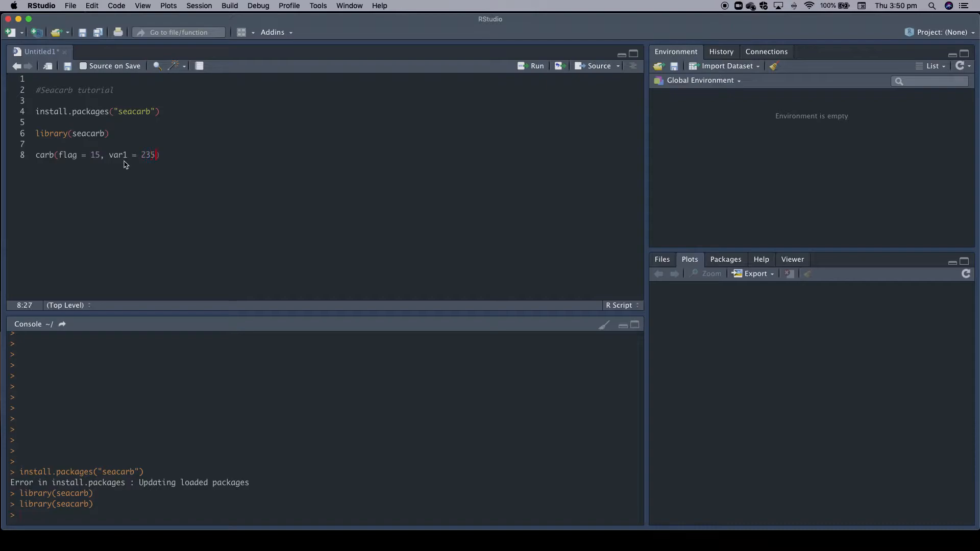
text(0)
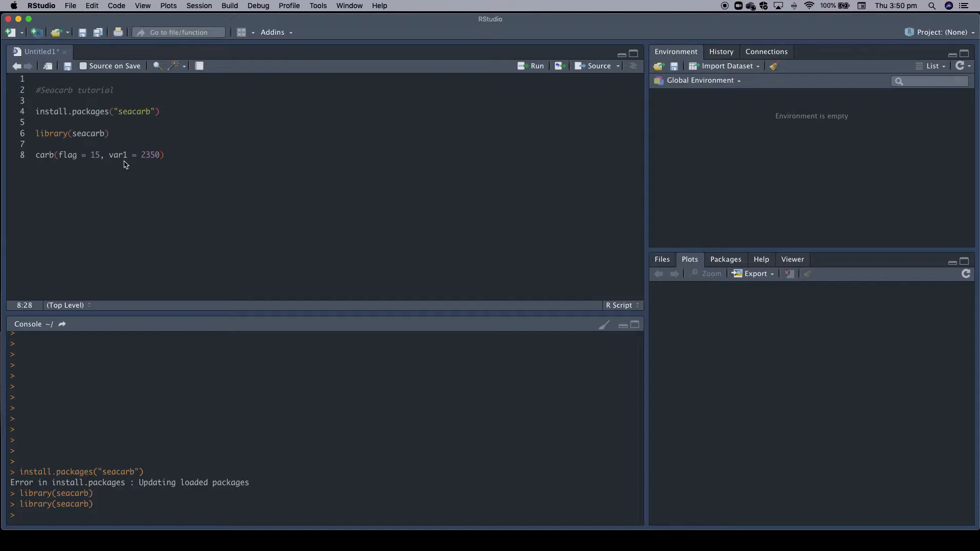
text(/100)
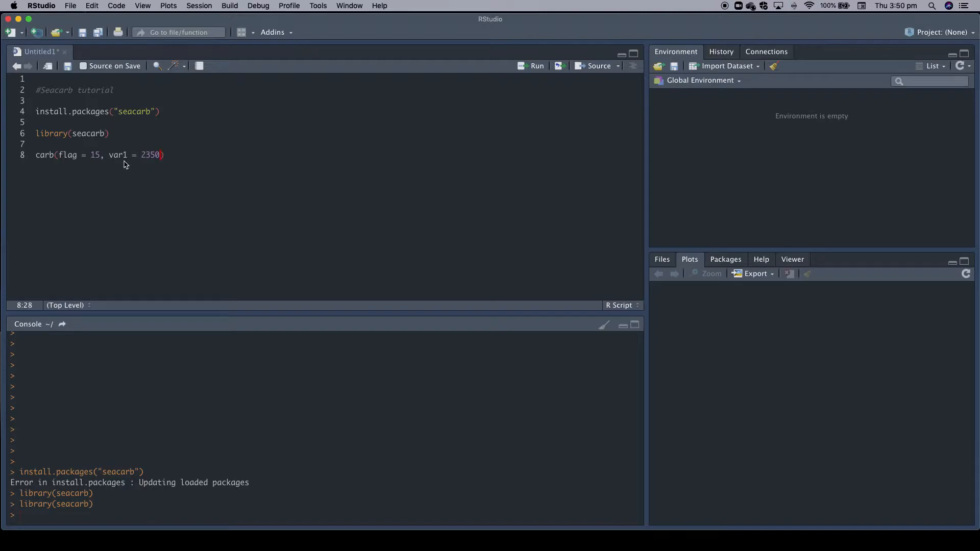
text(e-6)
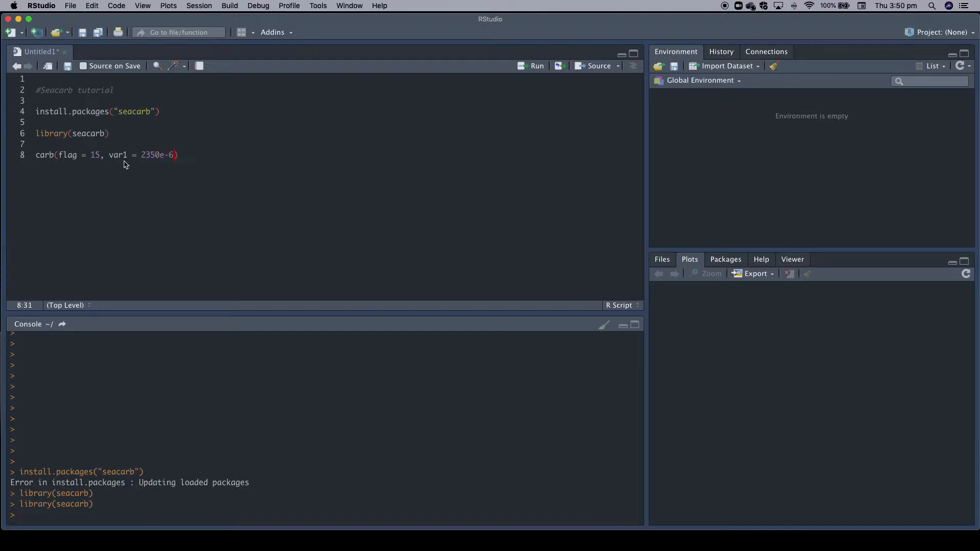
text(,)
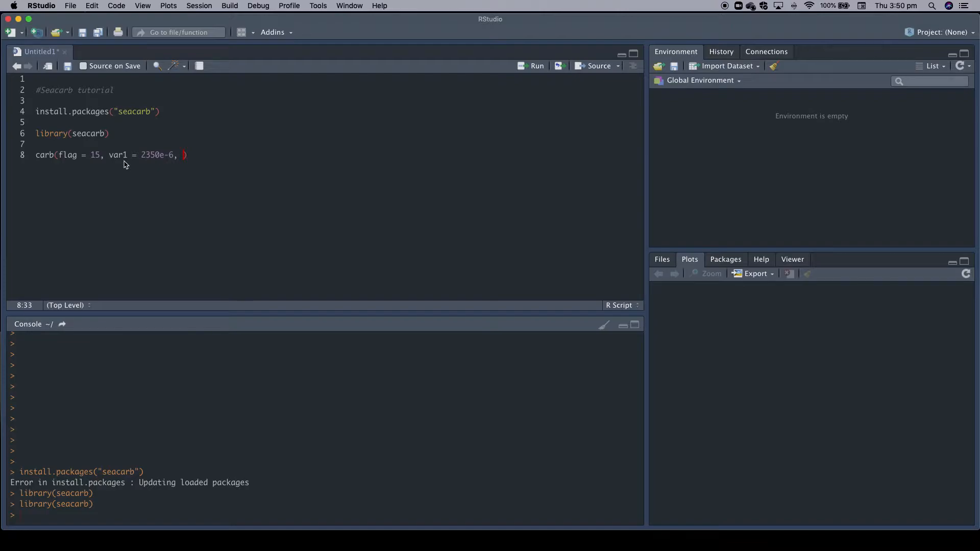
Add var2 = 2100e-6 (DIC) to complete the carb() call
text(var)
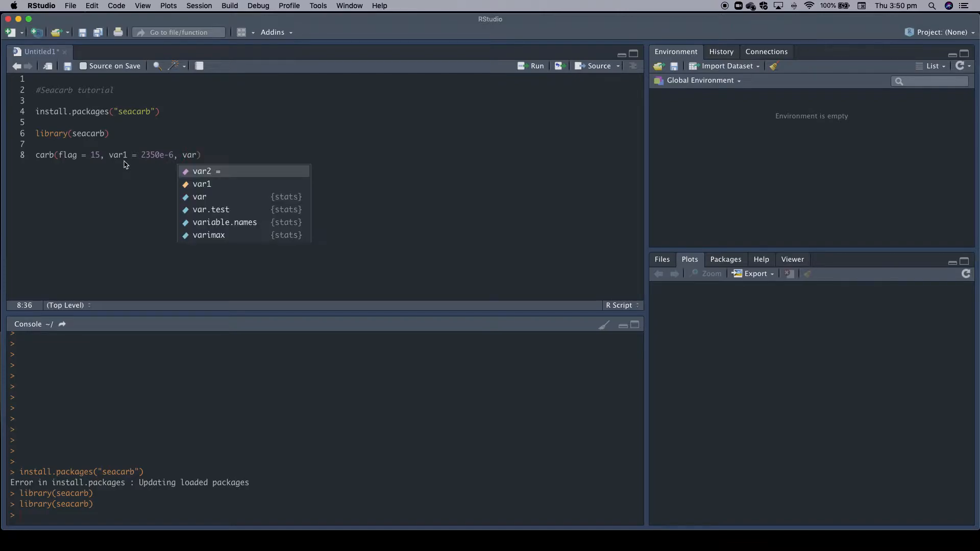
click(202, 172)
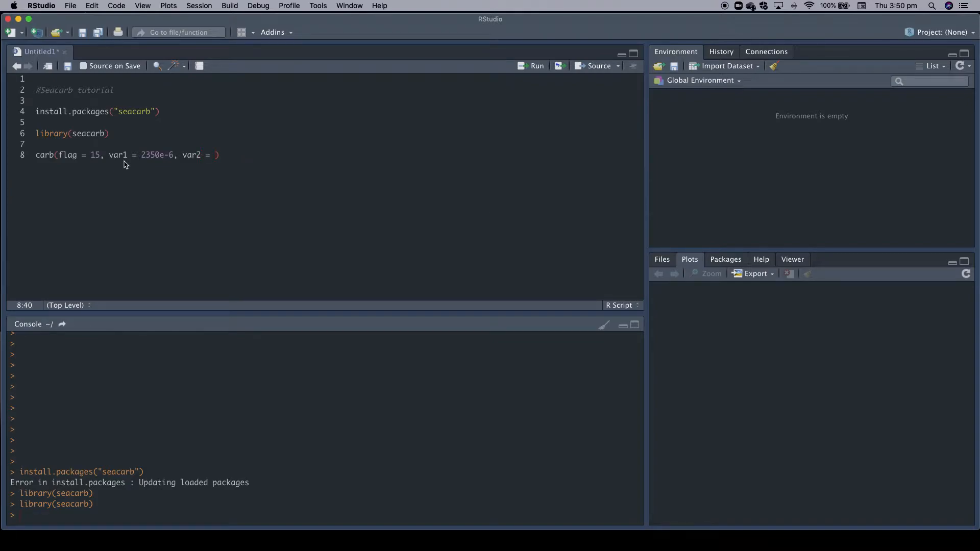
text(2100)
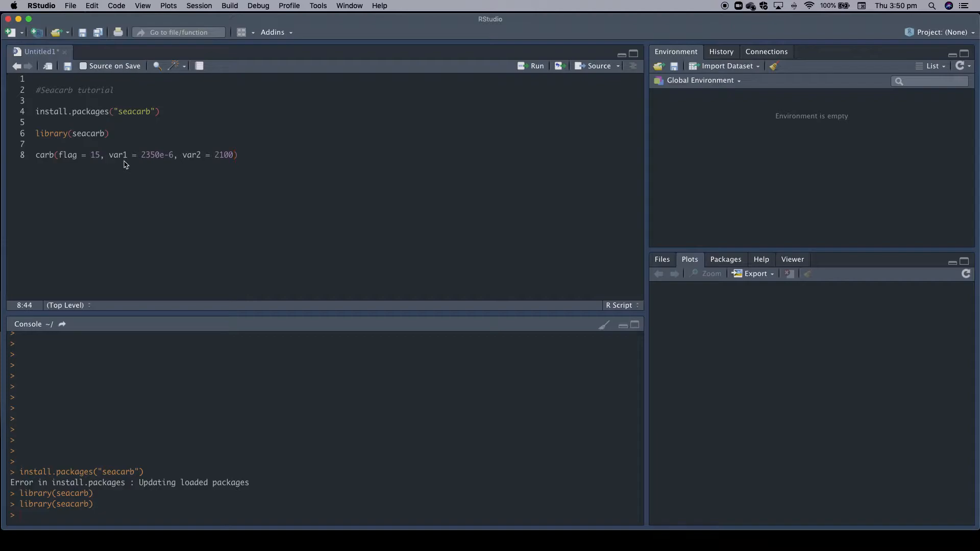
text(e)
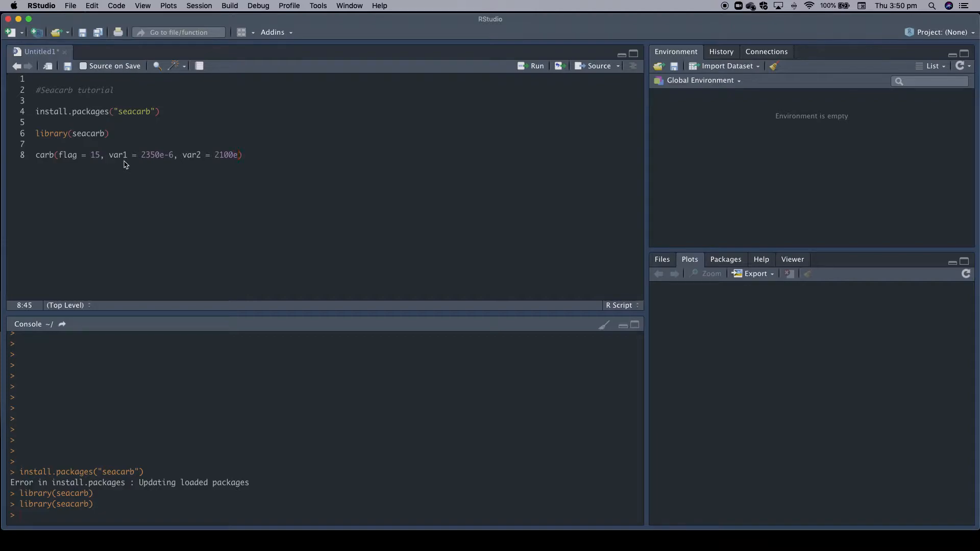
text(-)
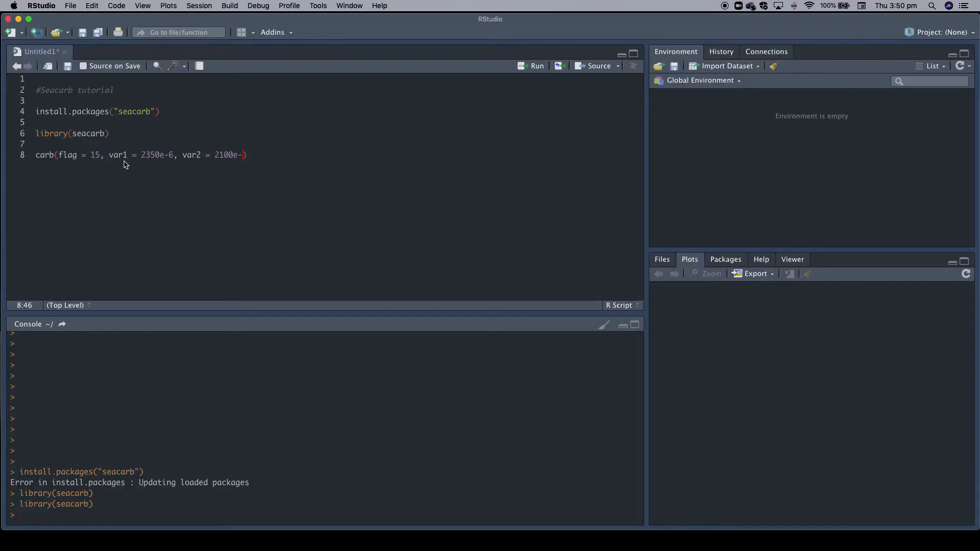
text(6)
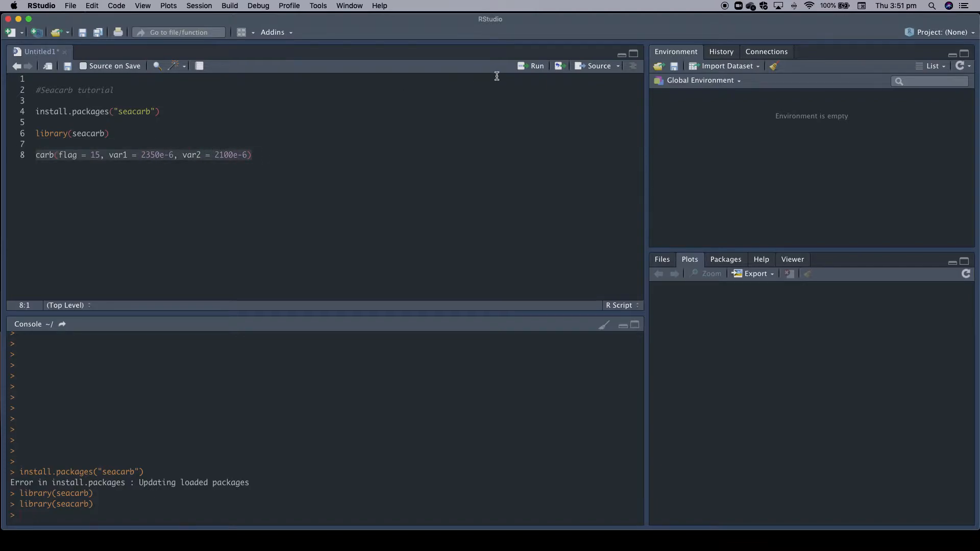
Run the carb() call to print its results, then add T=15 and S=35
click(536, 65)
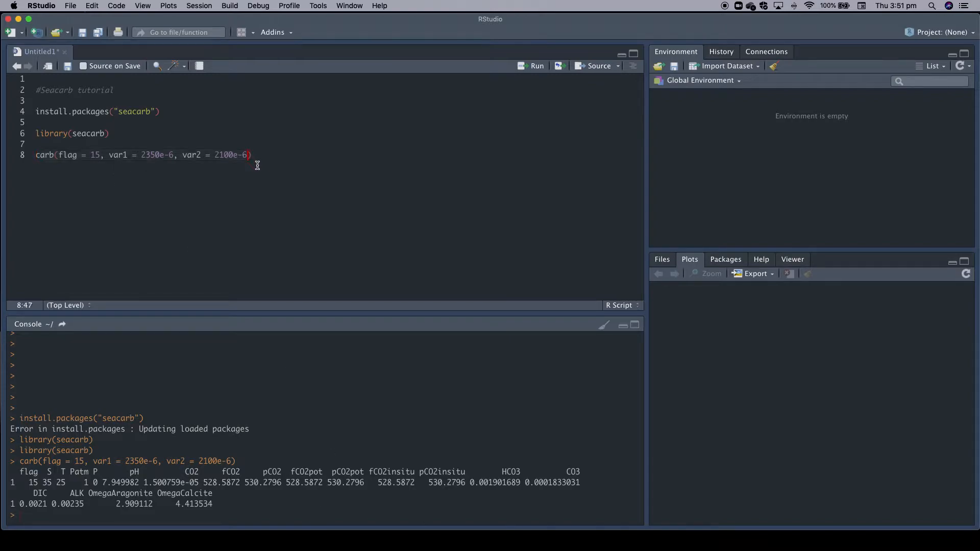
mouse_move(258, 167)
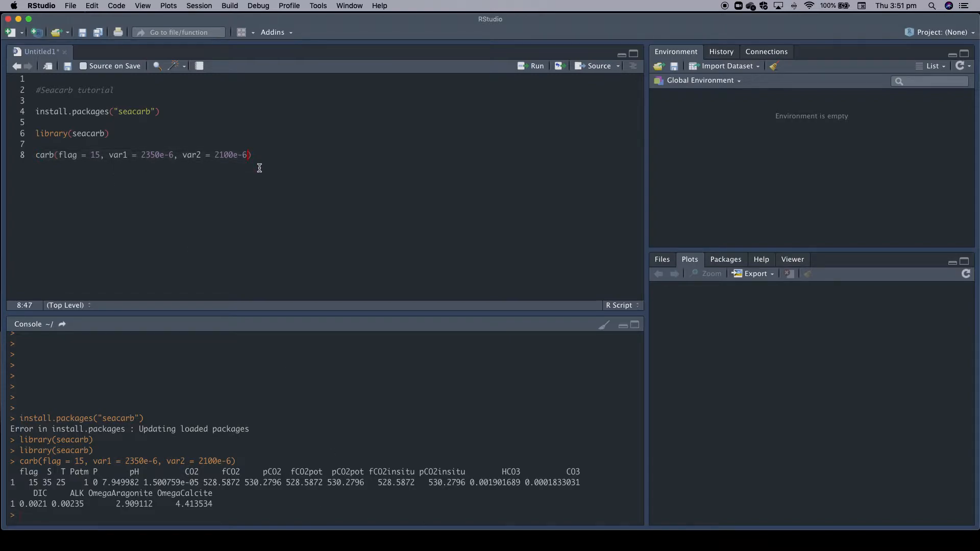
mouse_move(266, 171)
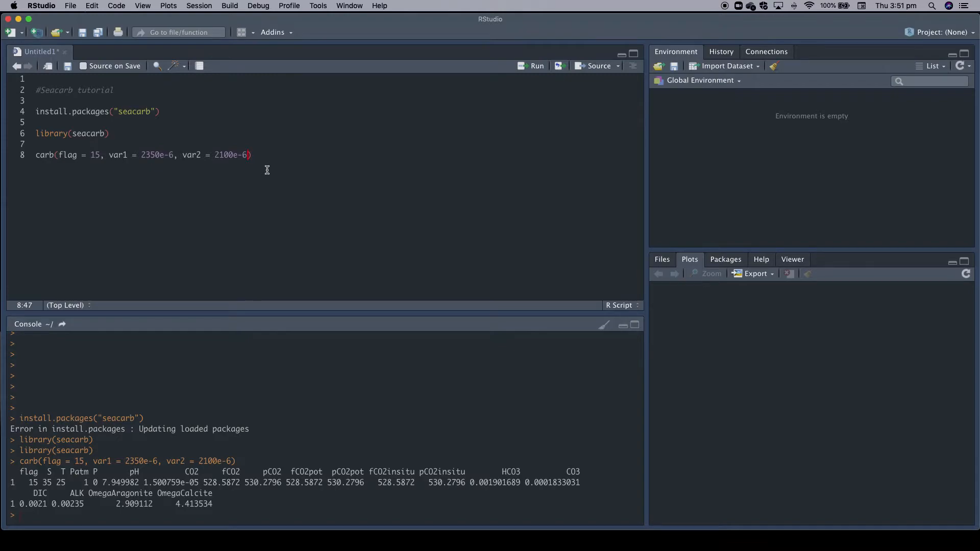
text(, T)
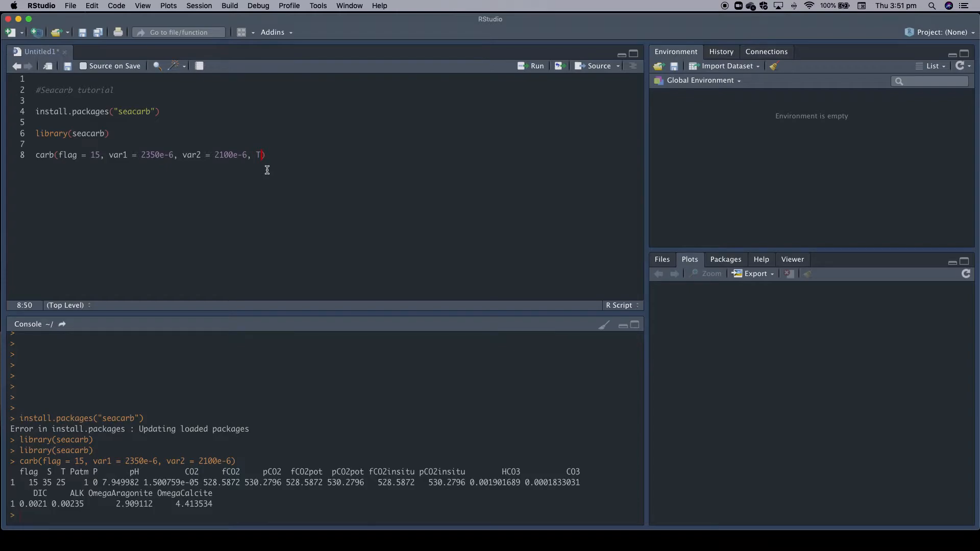
text(=)
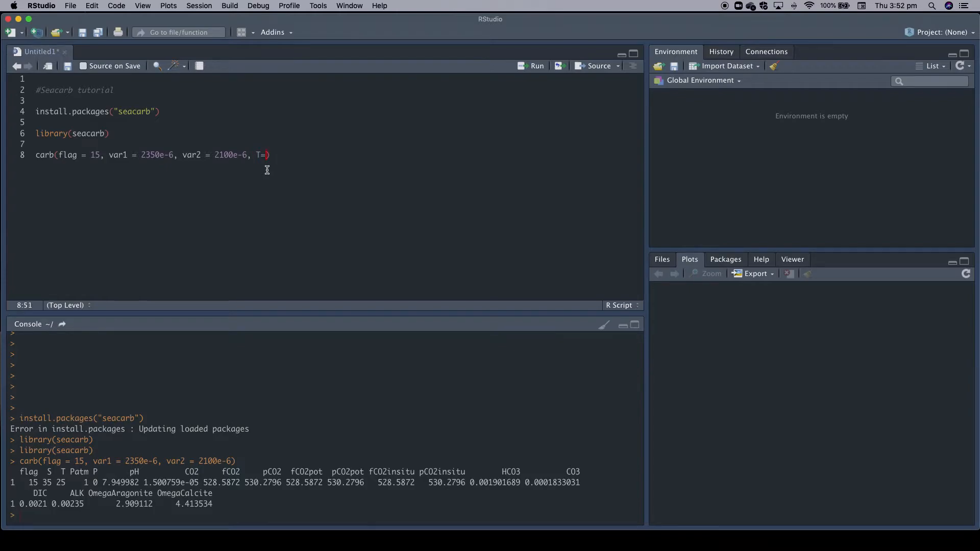
text(15,)
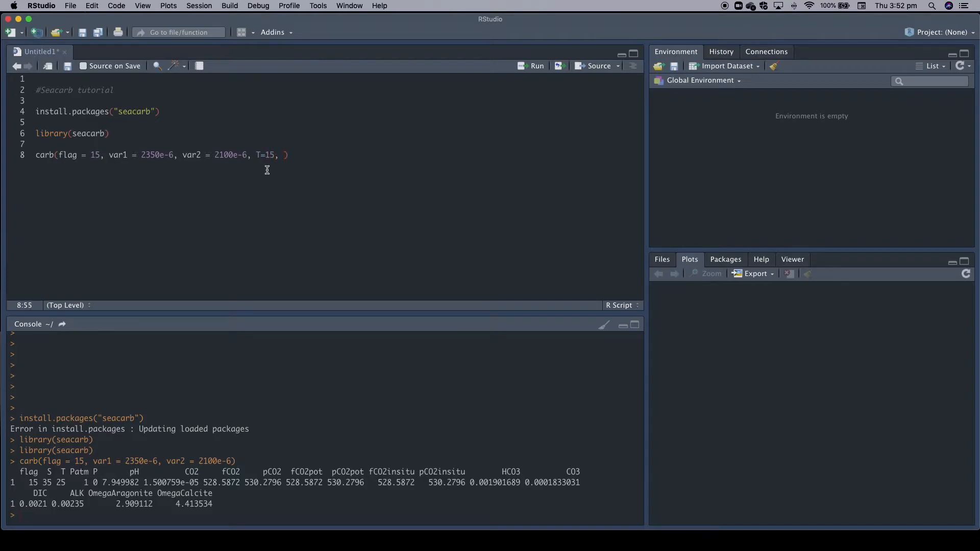
text(S=)
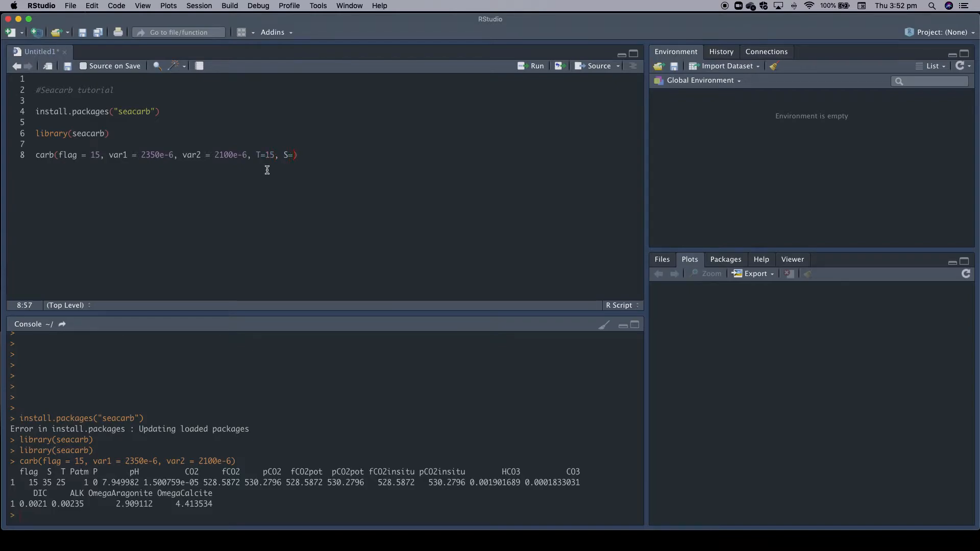
text(35)
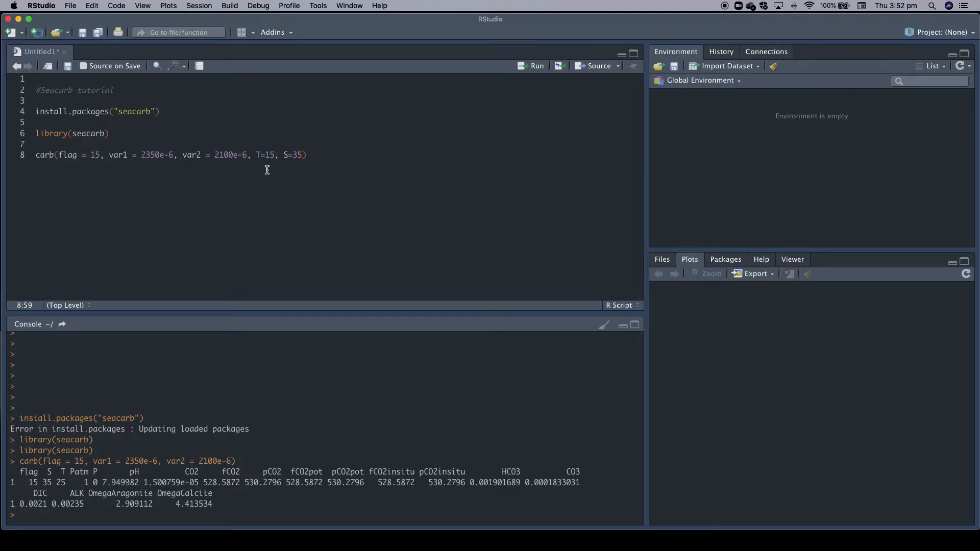
Add pressure P=1 to the carb() call, correcting a mistyped 0
text(,)
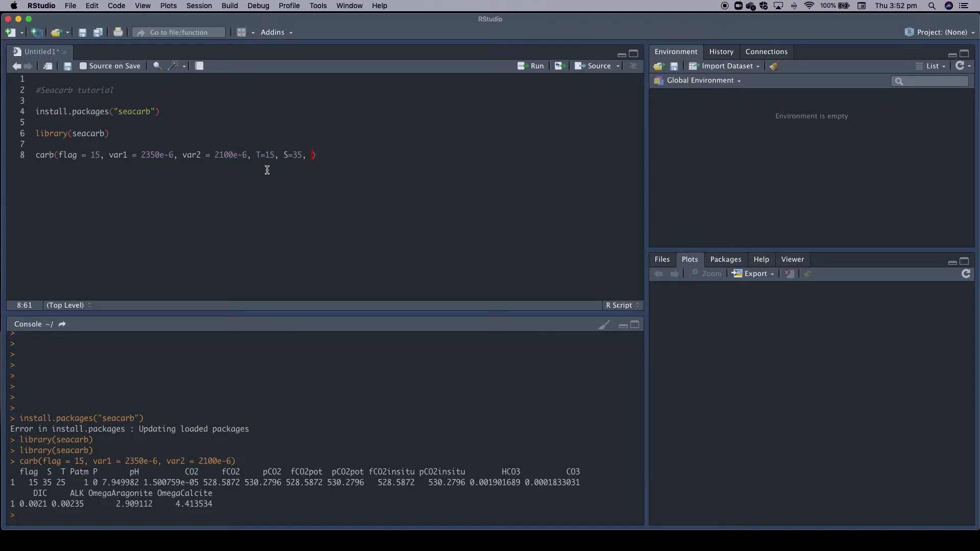
text(P)
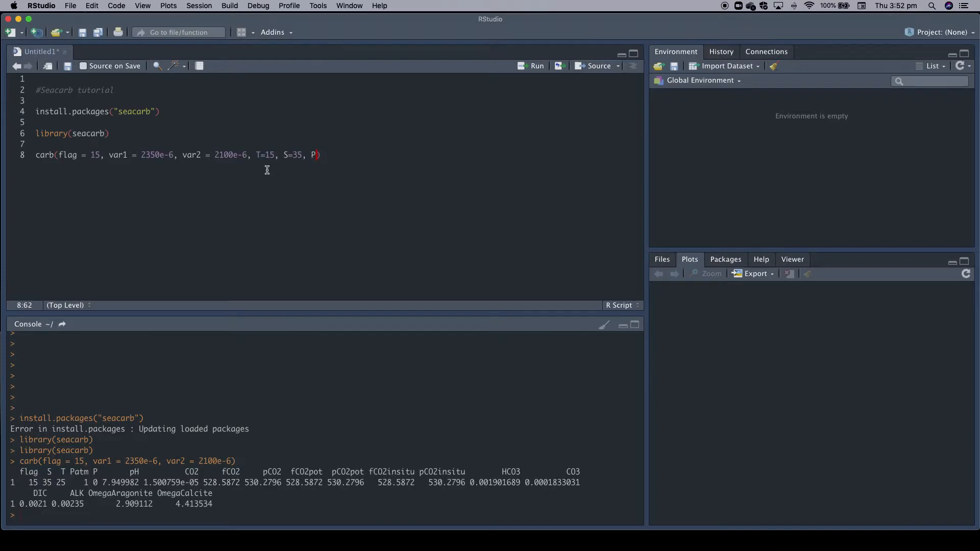
text(=)
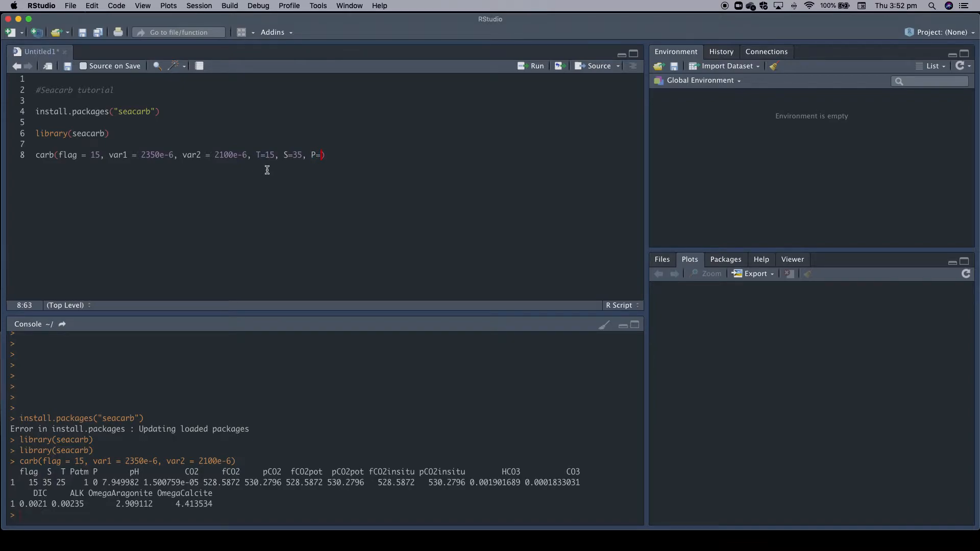
text(0)
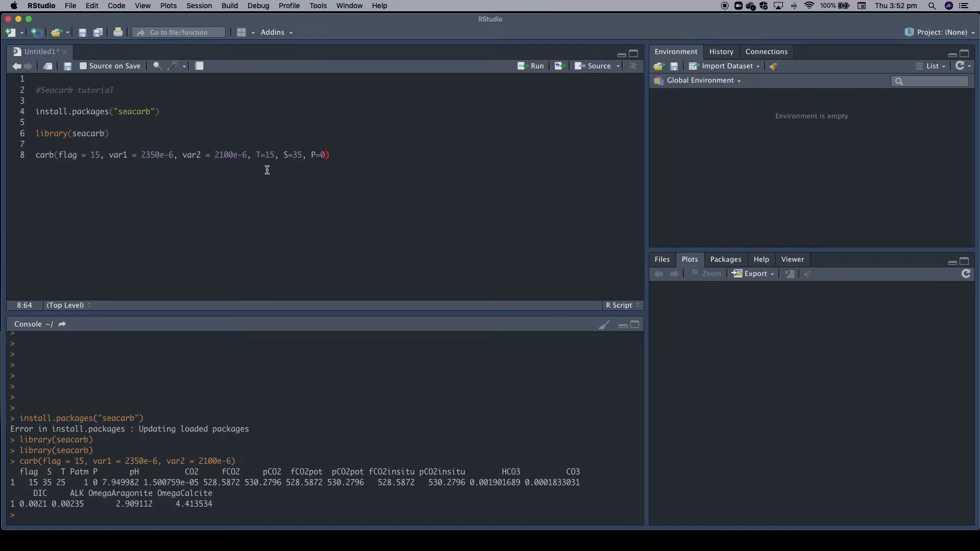
key(Backspace)
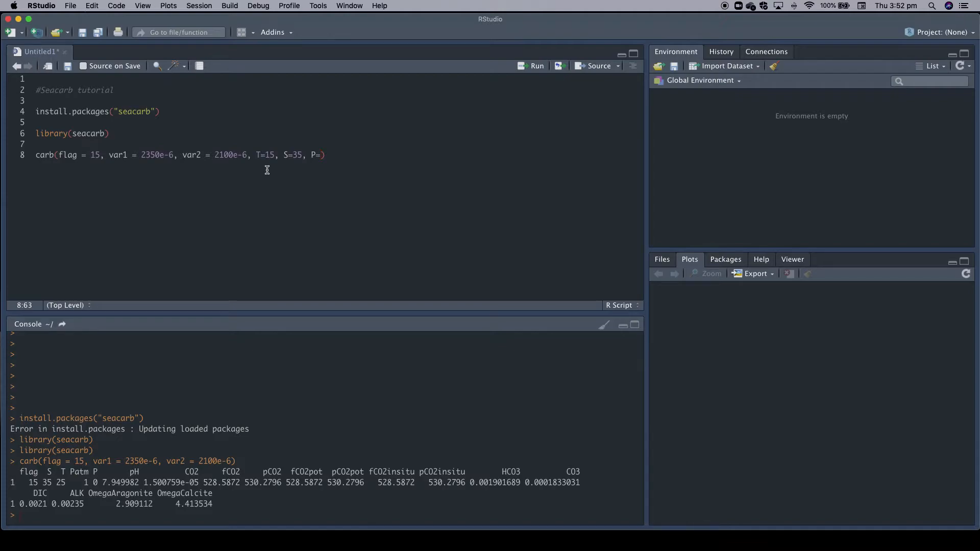
text(1,)
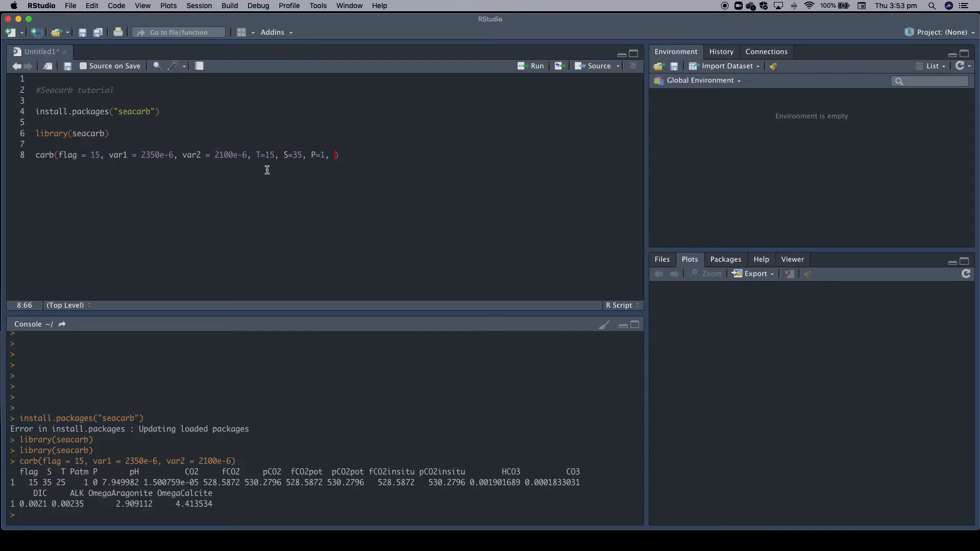
Add total phosphate Pt = 1e-6 and silicate Sit = 10e-6 to the carb() call
text(P)
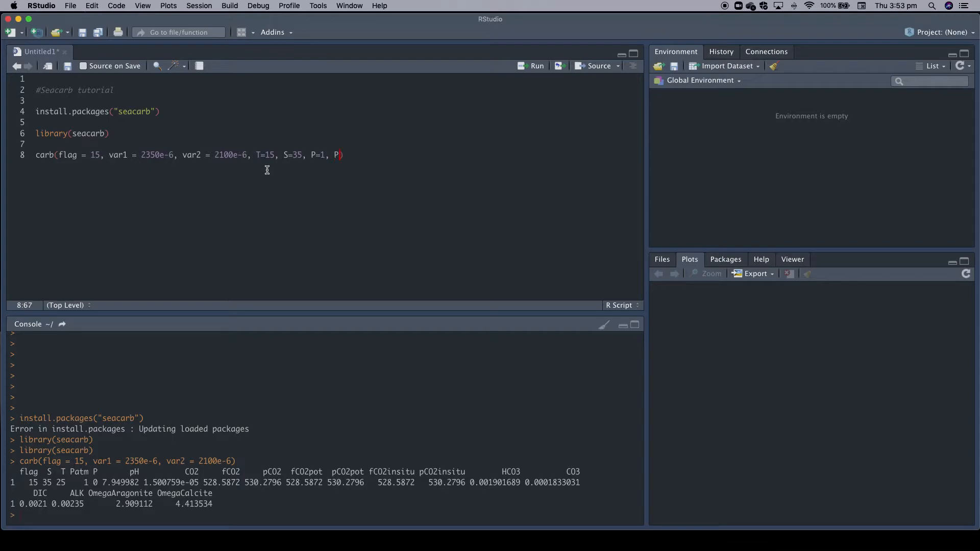
text(t)
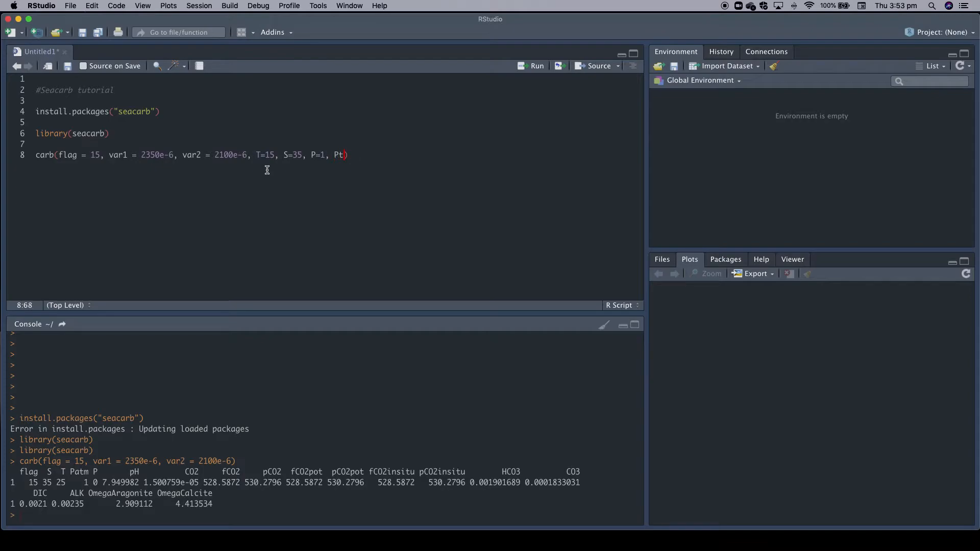
text(=)
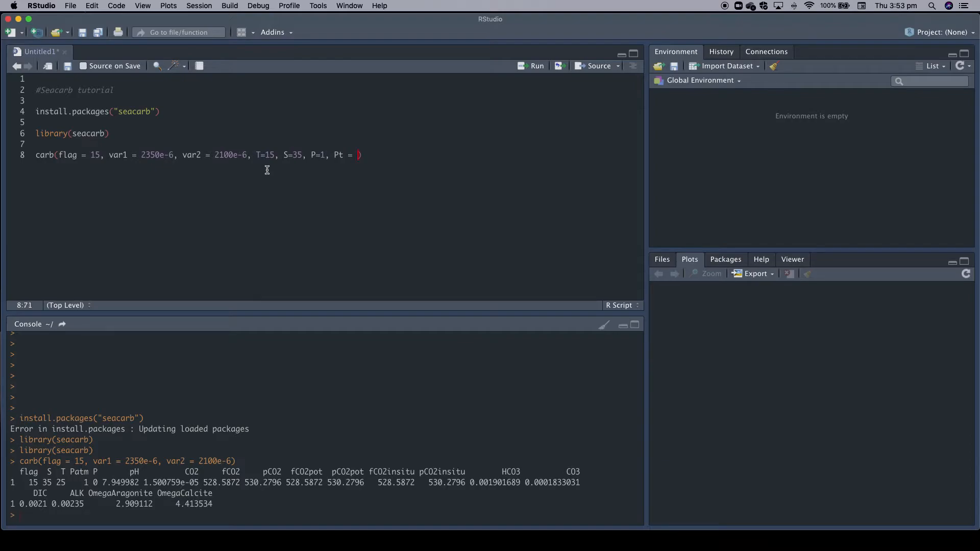
text(1)
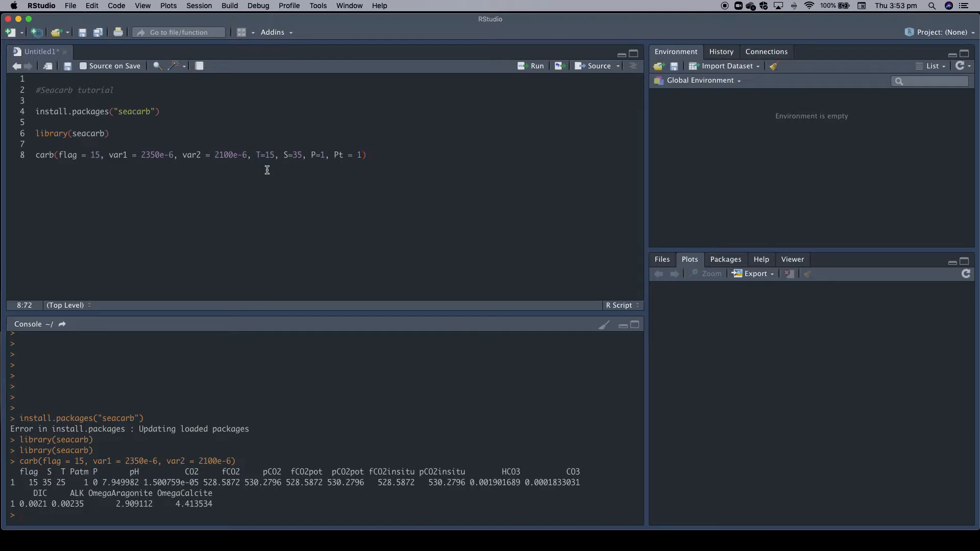
text(e)
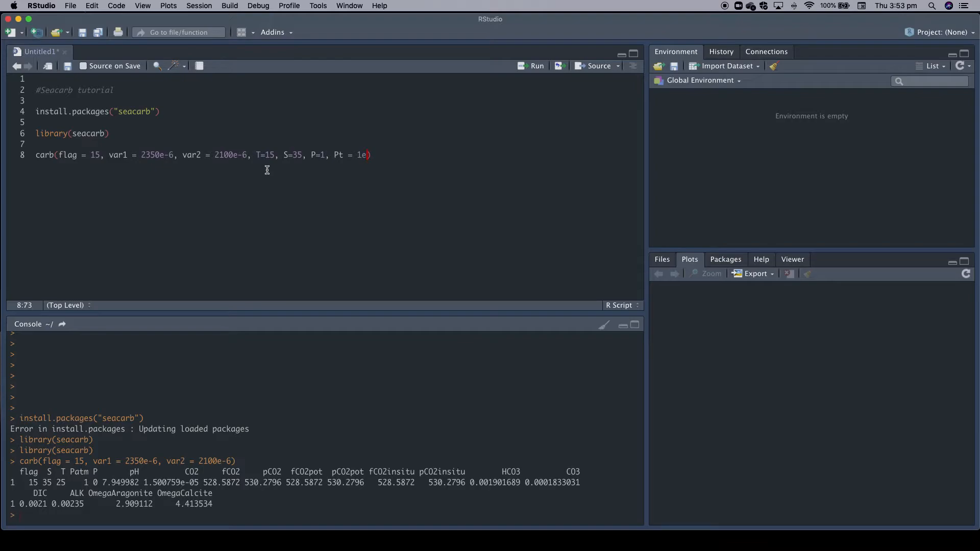
text(-6,)
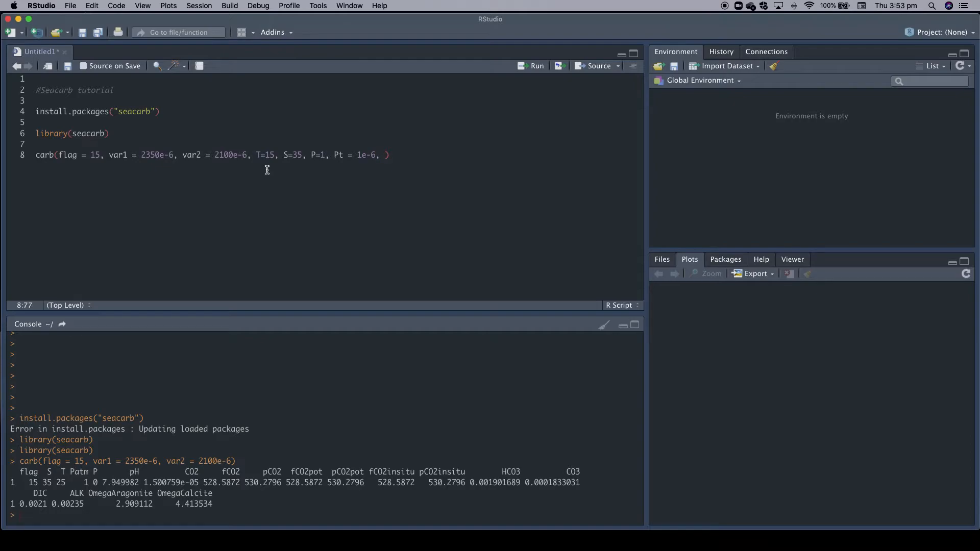
text(Sit =)
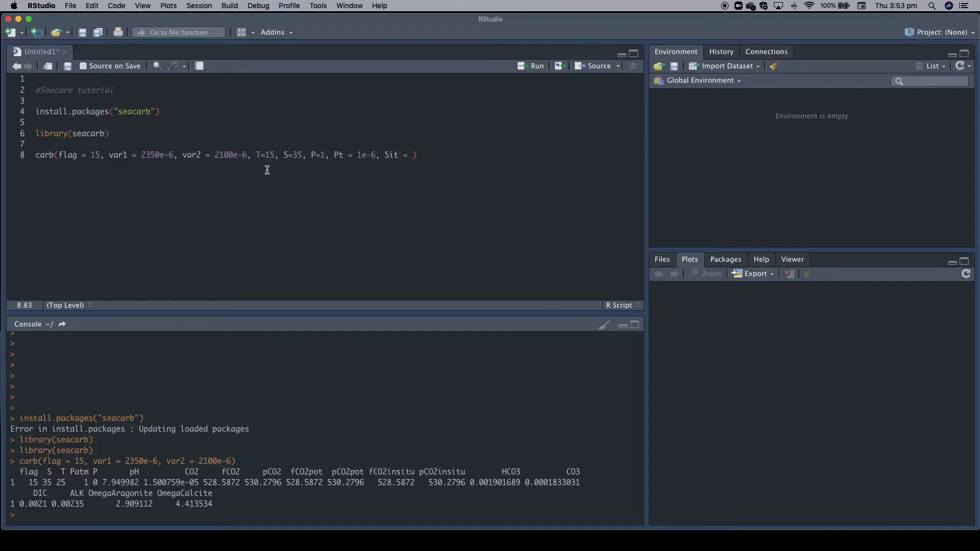
text(10)
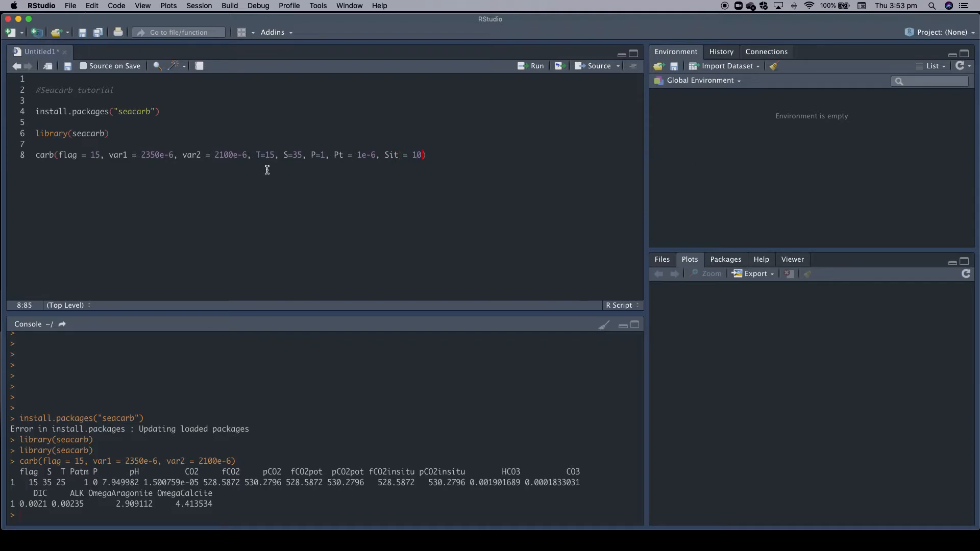
text(e-6,)
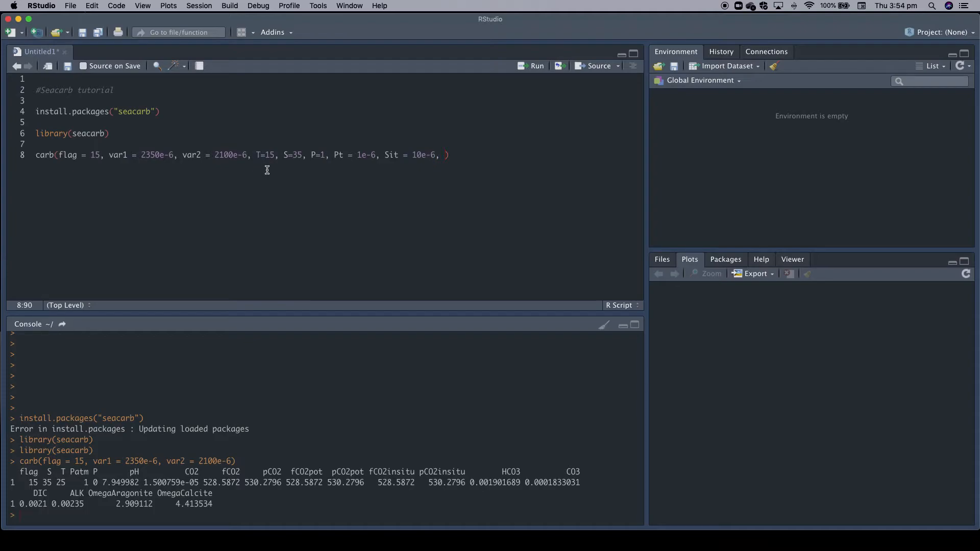
Add the constants choice k1k2 = "r" to the carb() call
text(kq)
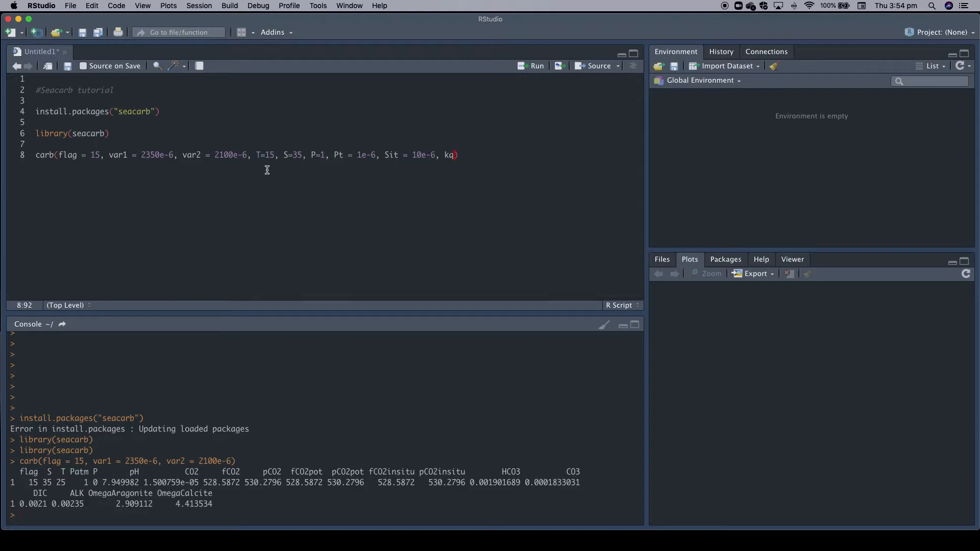
text(k1k2 =)
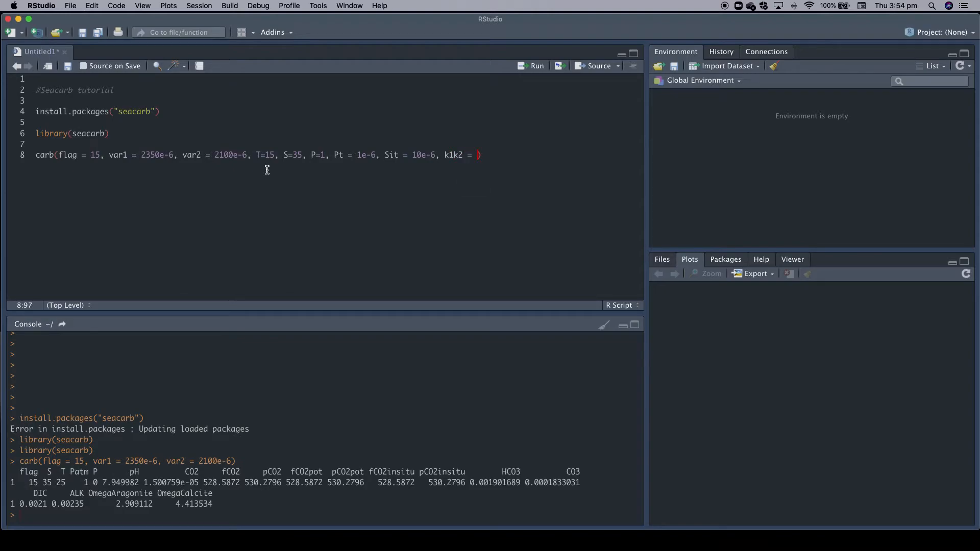
text(")
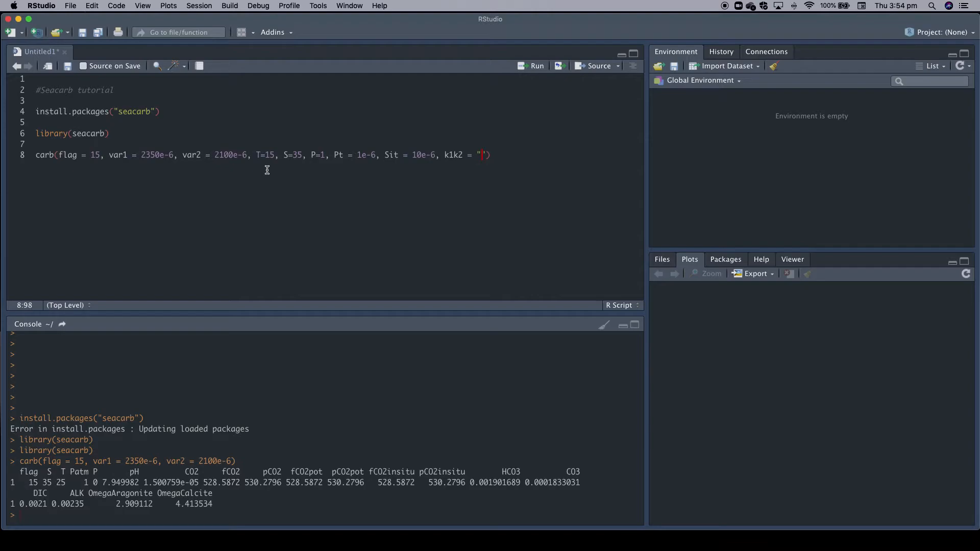
text(l)
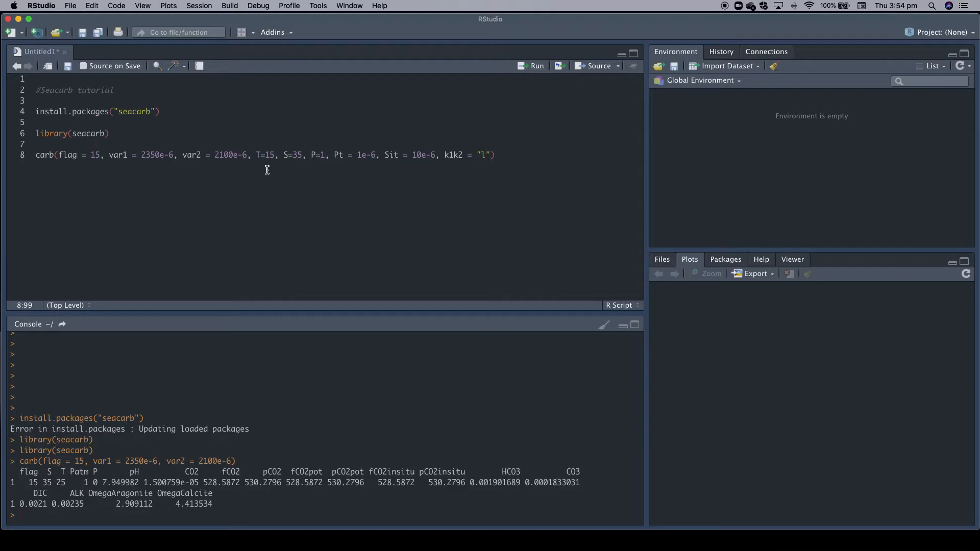
text(r)
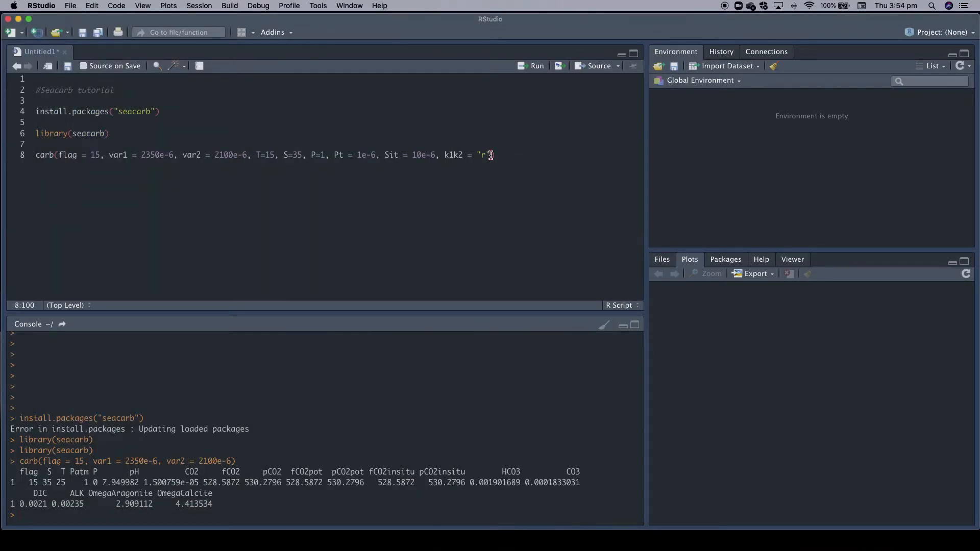
Add the free pH scale argument pHscale = "F" to the carb() call
text())
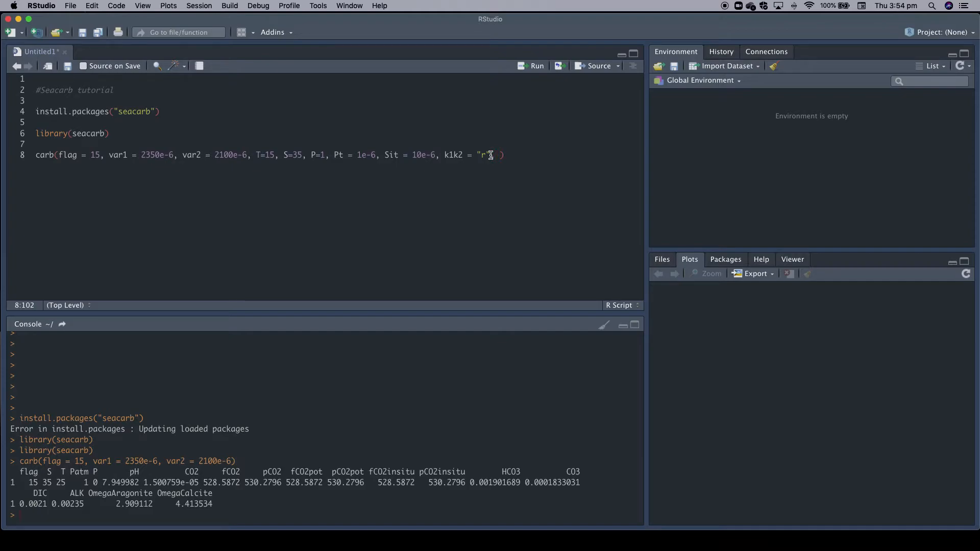
text(ph)
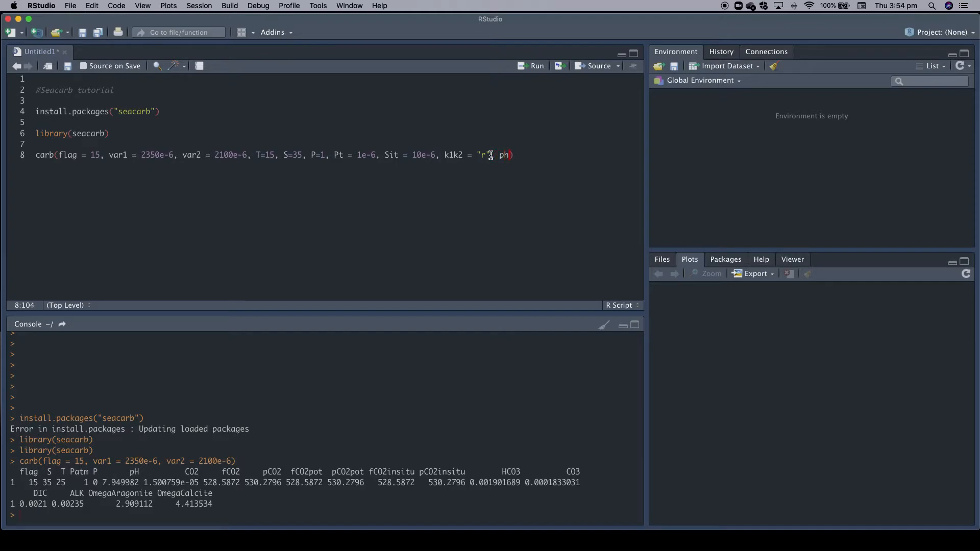
text(pHscale =)
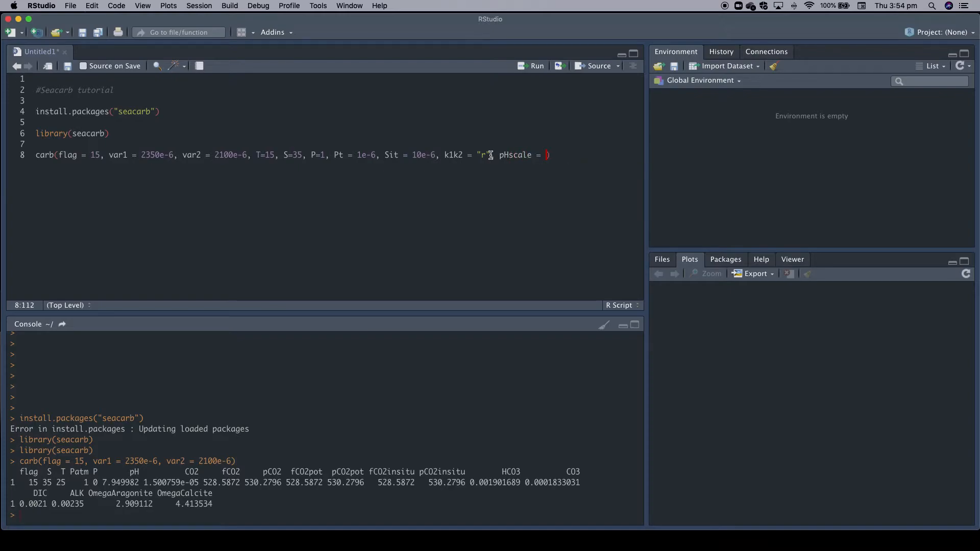
text("")
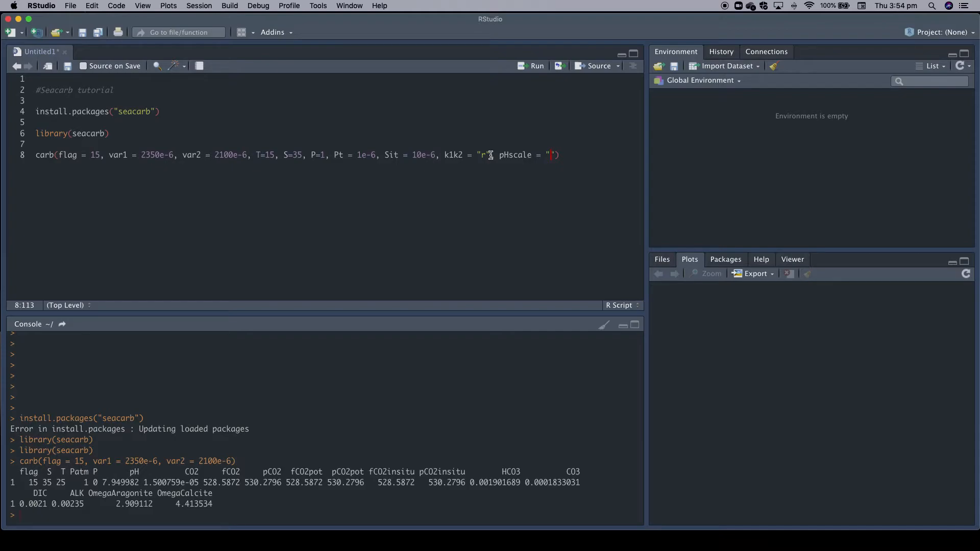
text(F)
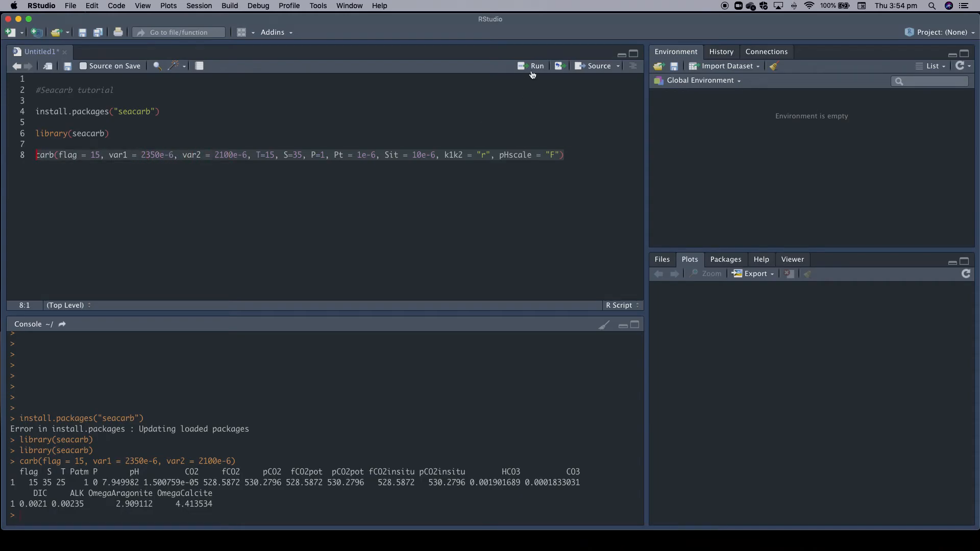
Run the full carb() call, printing results with pH about 8.155 and pCO2 near 379
click(536, 65)
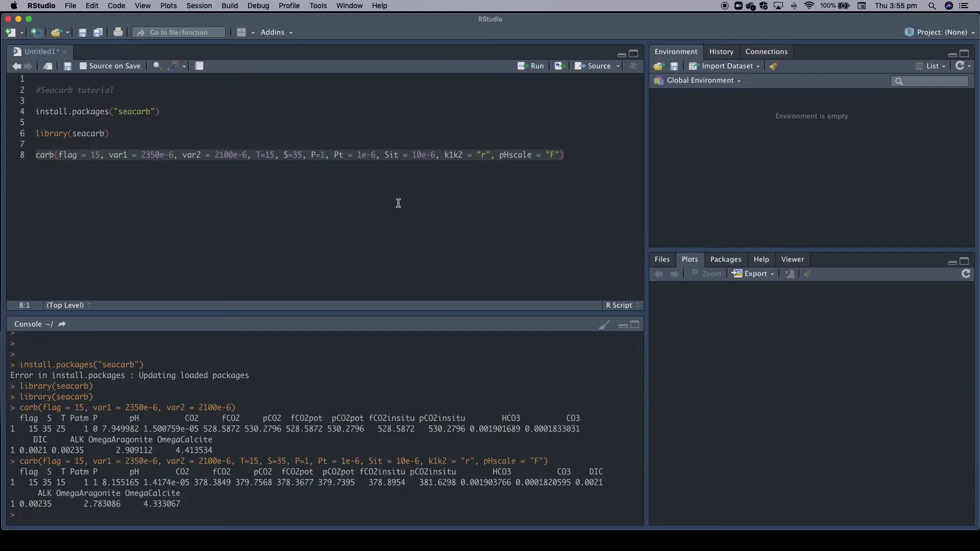
click(238, 154)
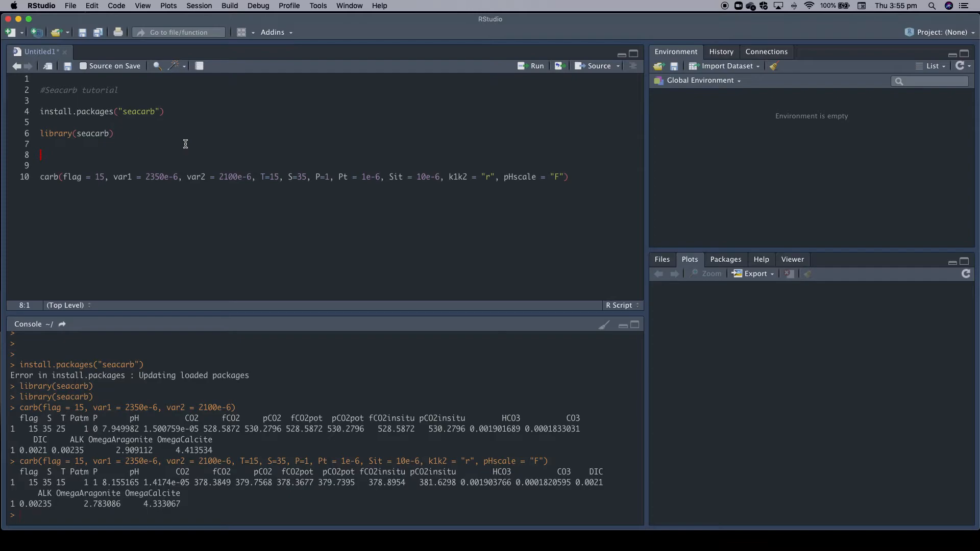
Define DIC = seq(2000e-6, 2300e-6, by = 1e-6) above the carb() call
text(DIC)
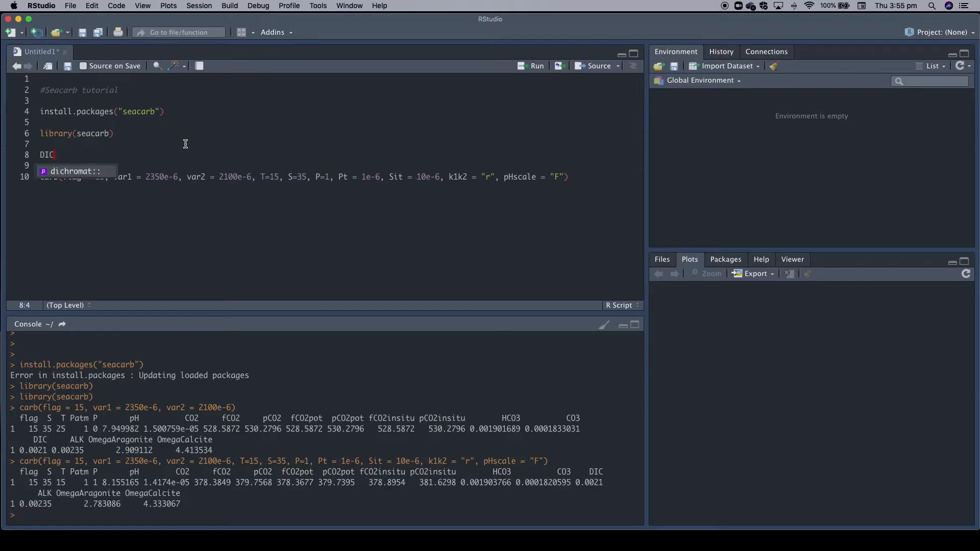
text(= s)
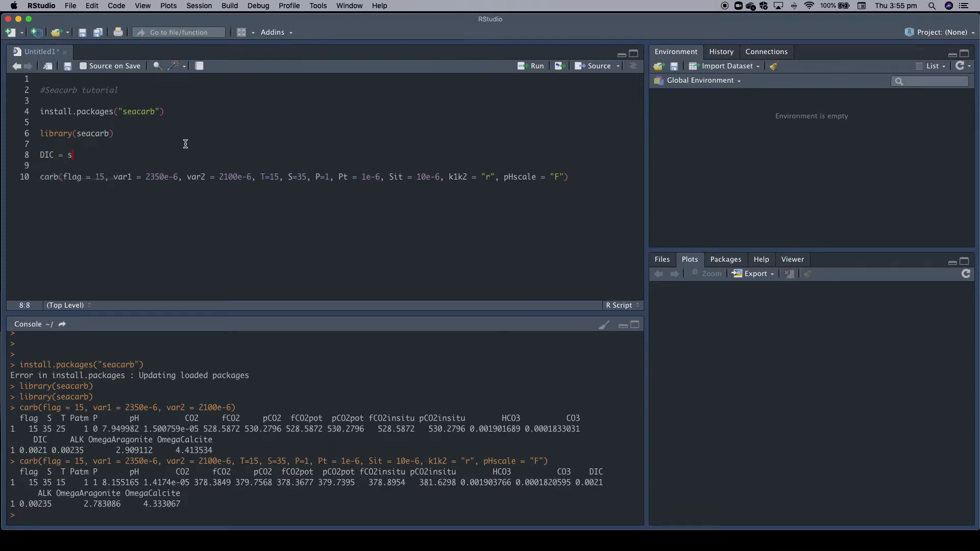
text(eq()
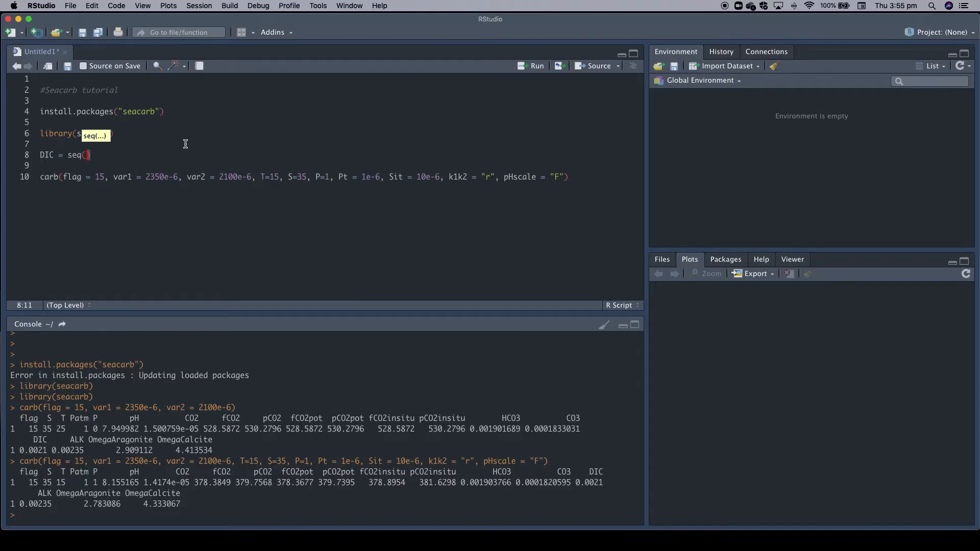
text(200))
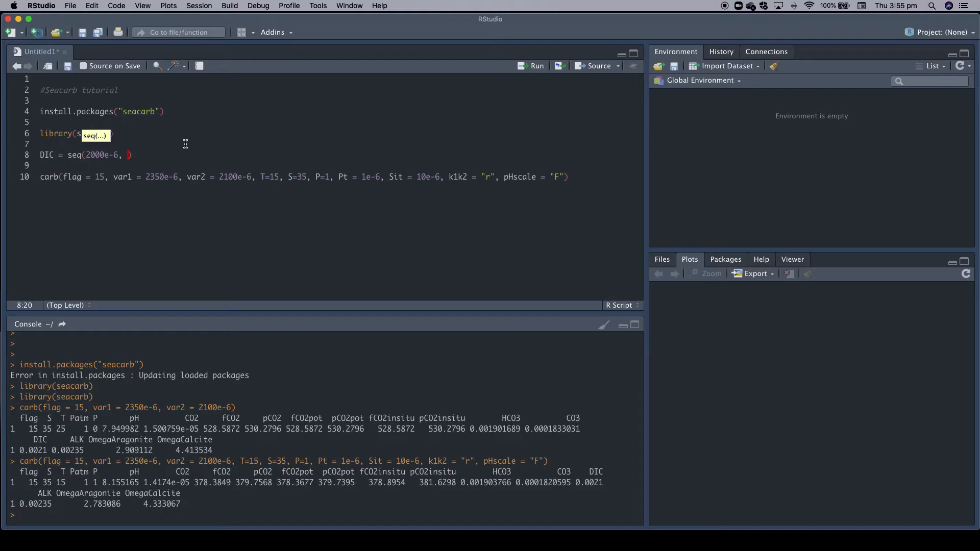
text(2300)
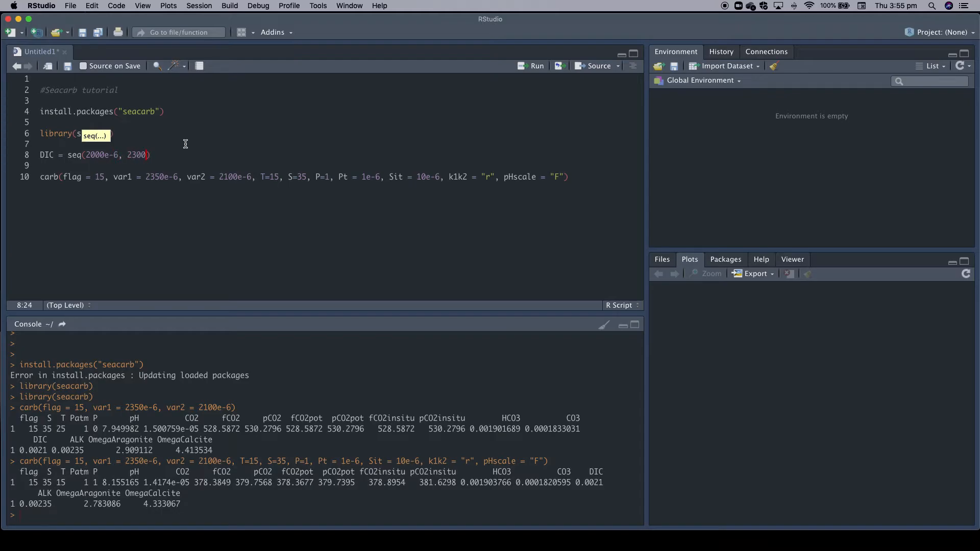
text(e-6)
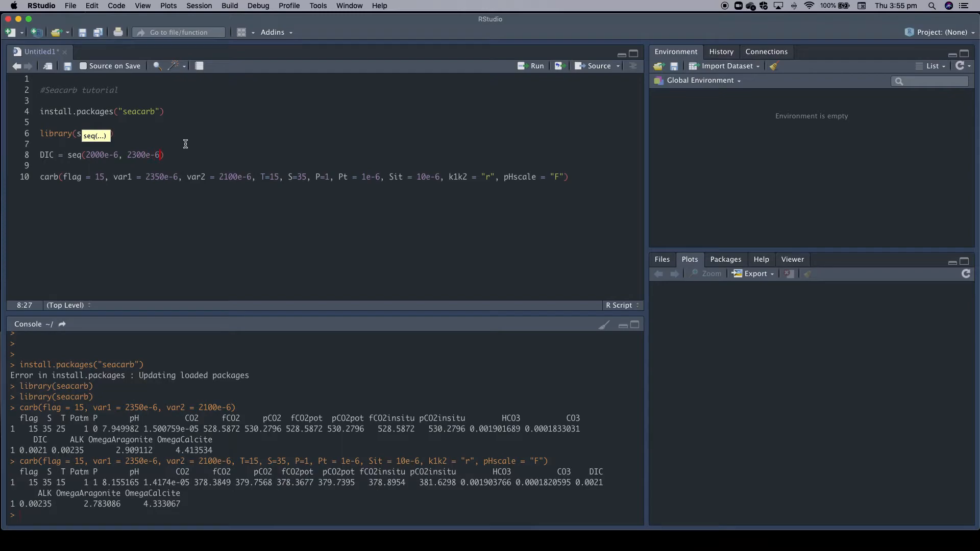
text(, by)
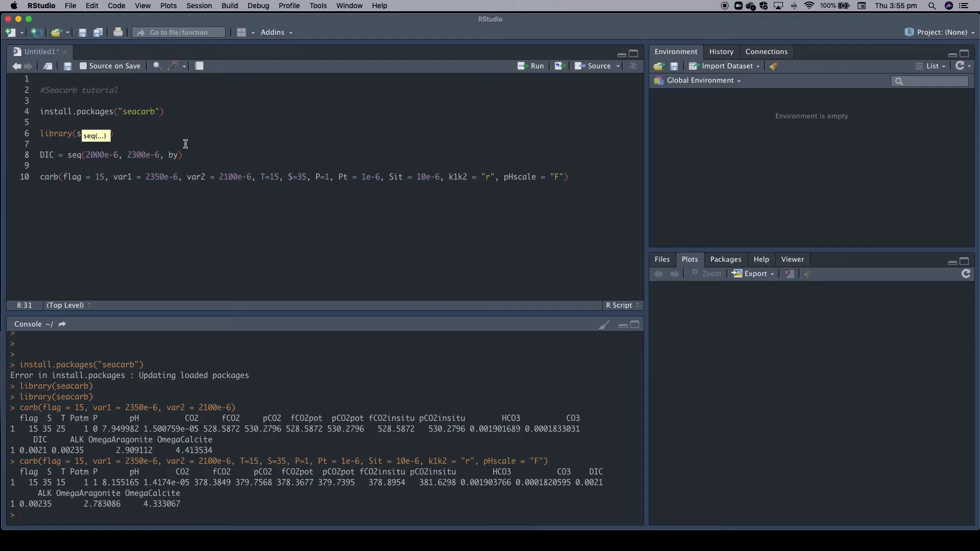
text(= 1e-6)
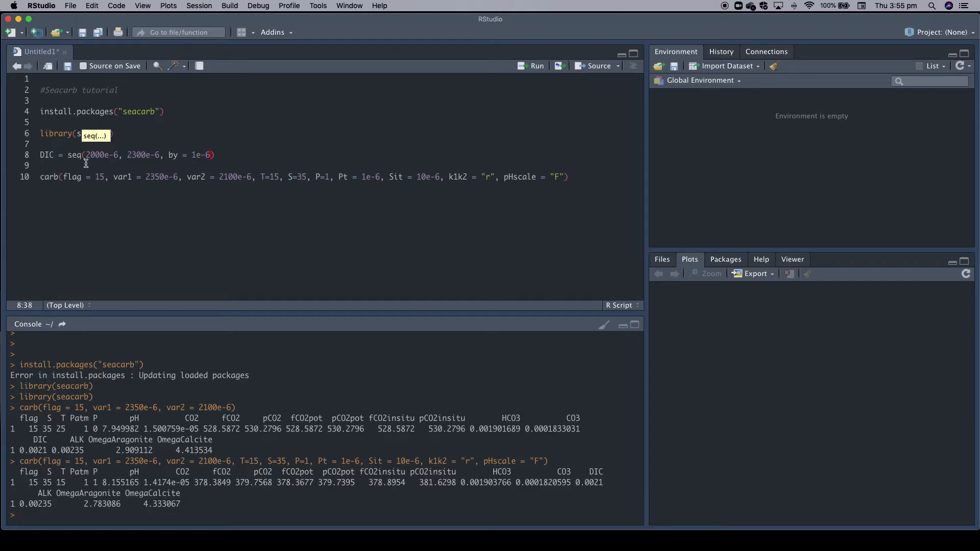
mouse_move(201, 166)
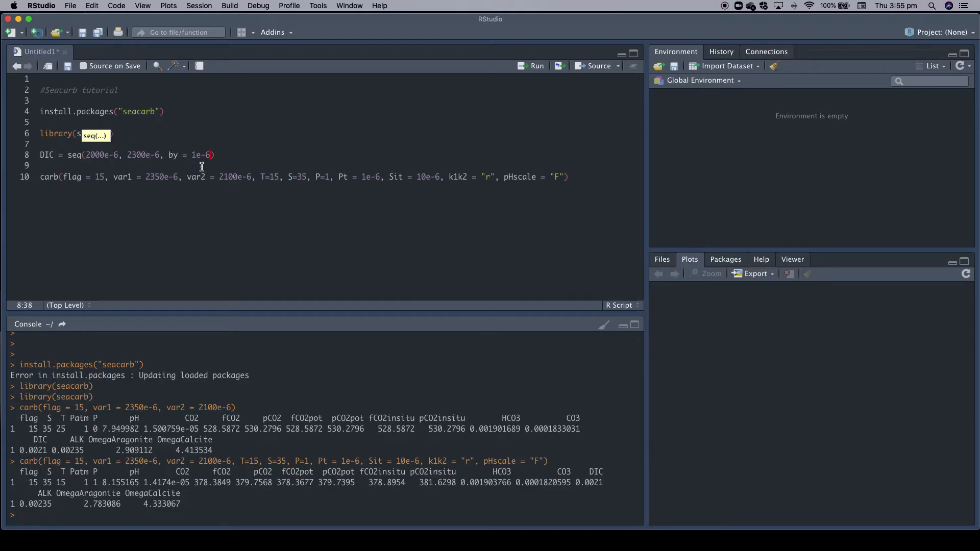
mouse_move(201, 176)
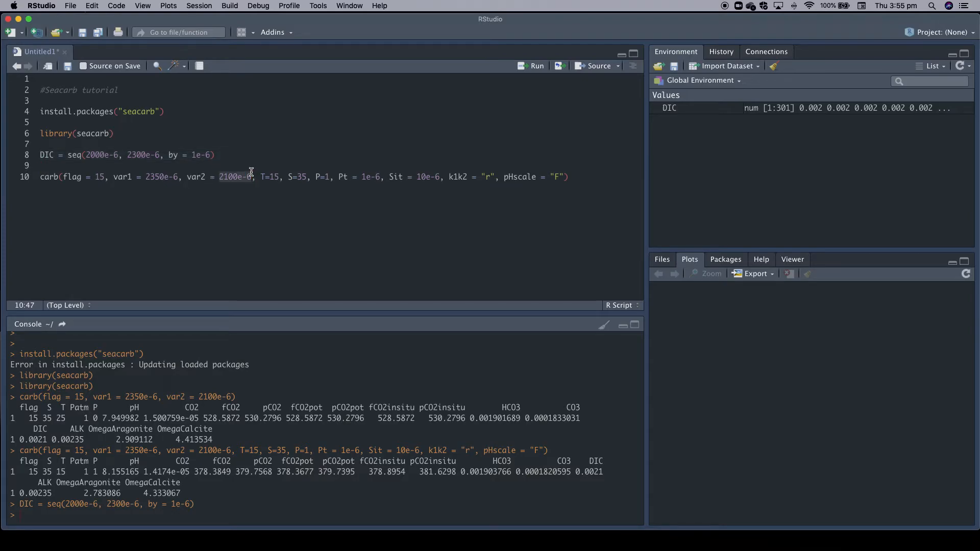
Replace var2's value with DIC so carb() runs over the 301-value sequence
text(DIC)
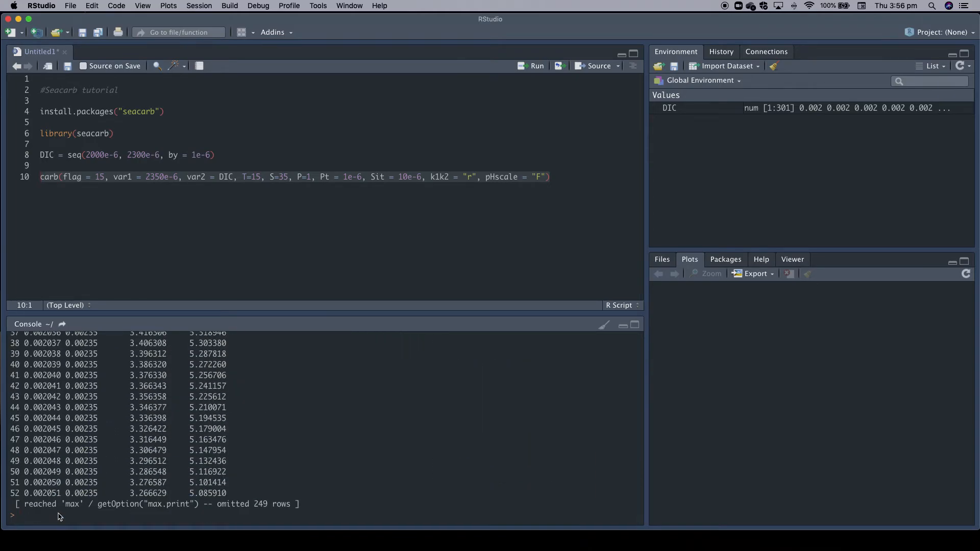
mouse_move(385, 198)
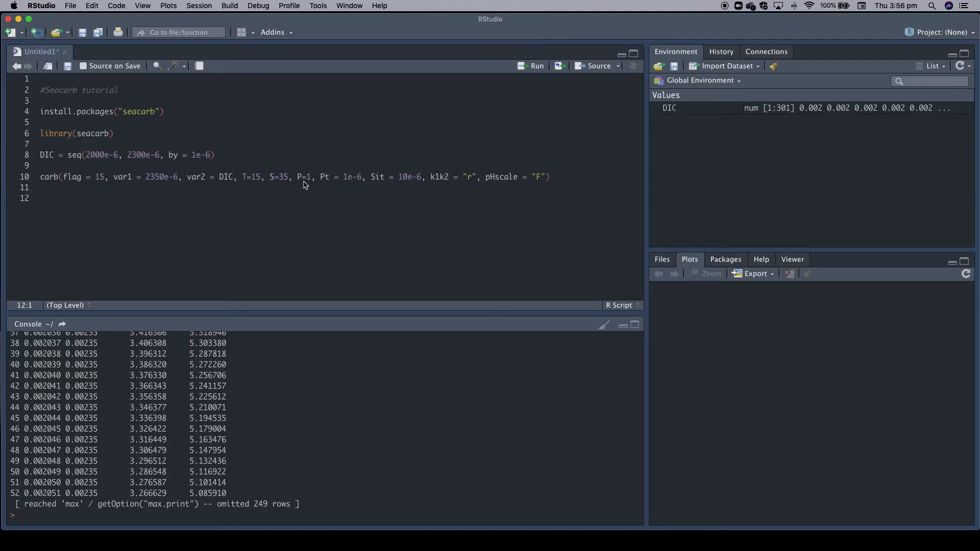
mouse_move(283, 180)
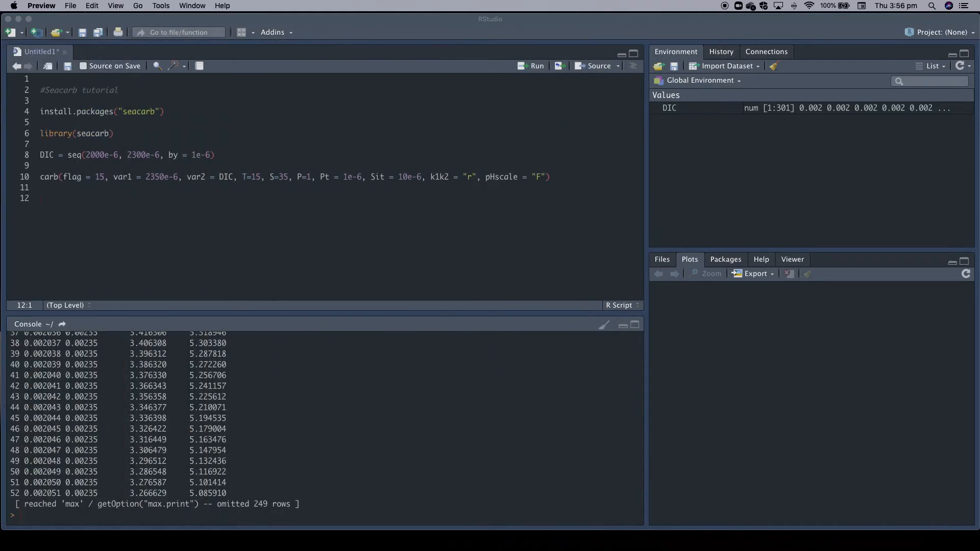
Return to the RStudio window showing the carb() output over the DIC sequence
click(47, 199)
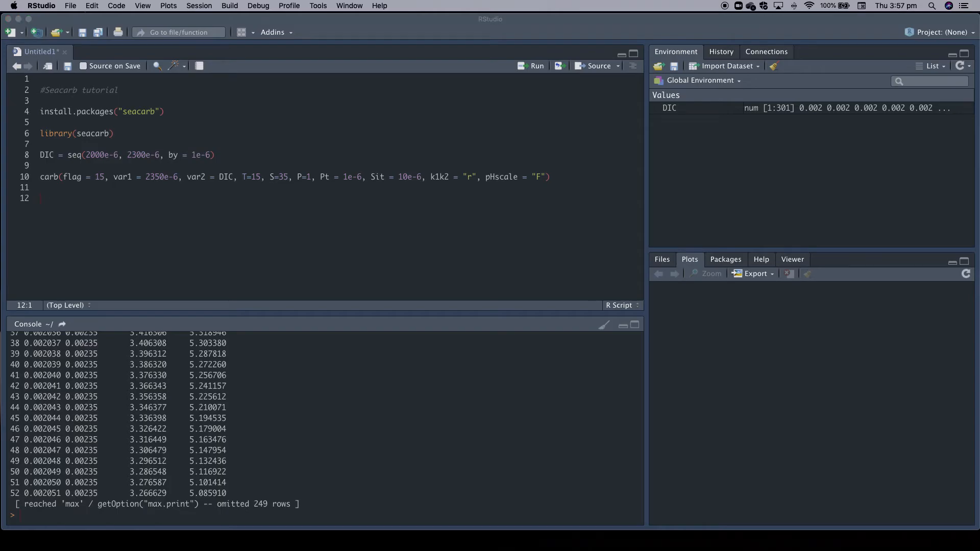
mouse_move(94, 200)
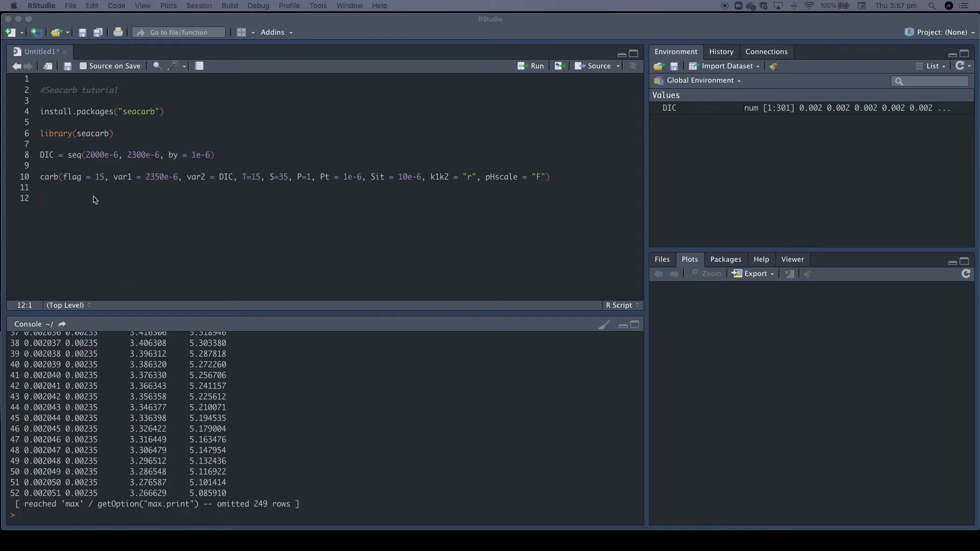
Write an errors() call mirroring carb's arguments with flag 15 and var2 = 2100e-6
text(errors()
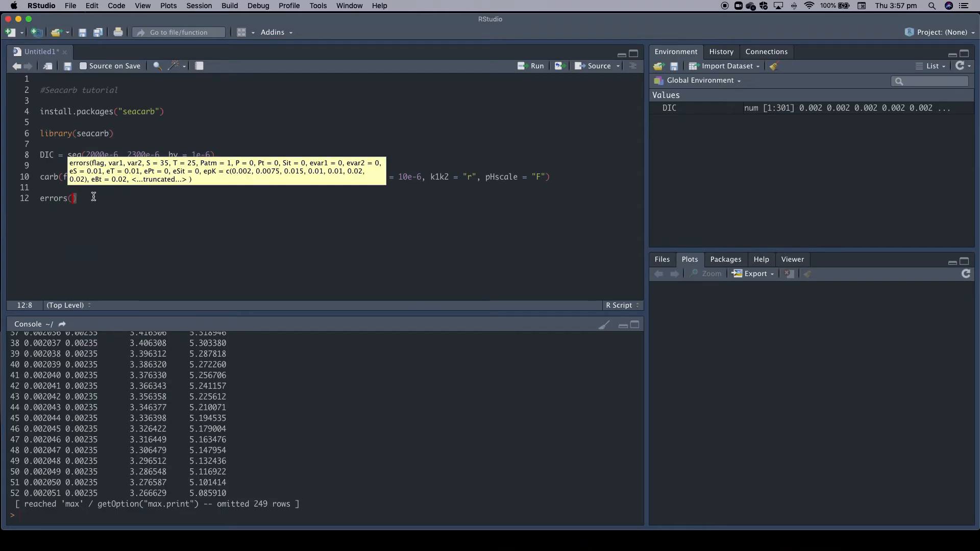
text(flag)
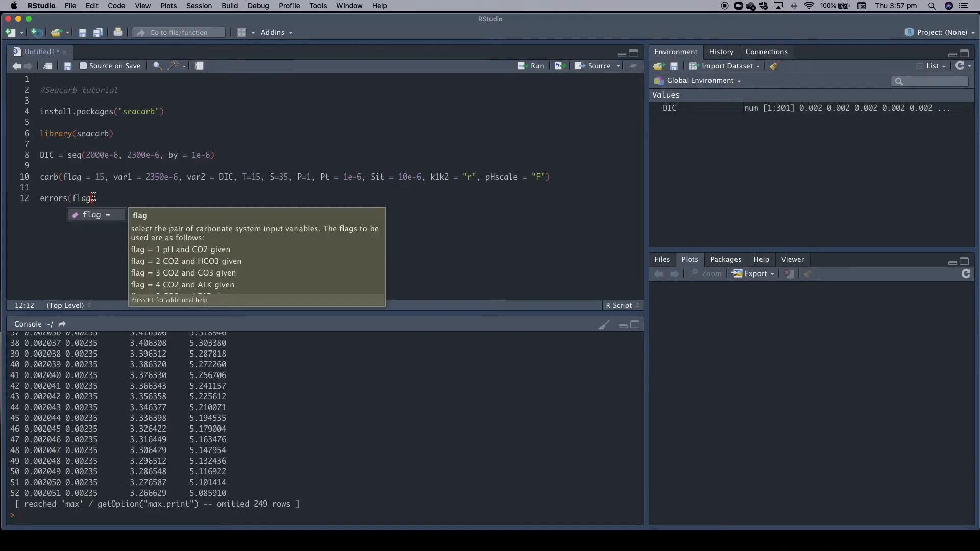
text())
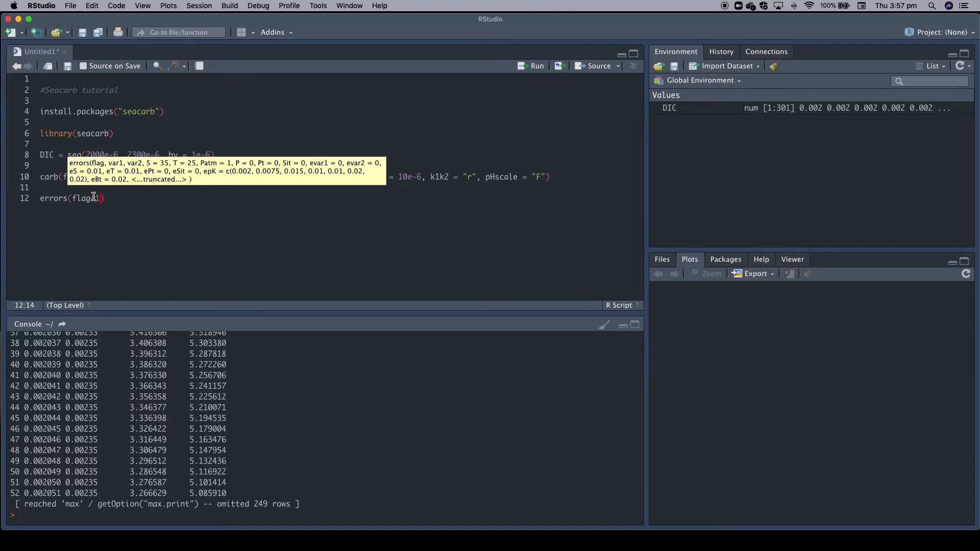
text(15)
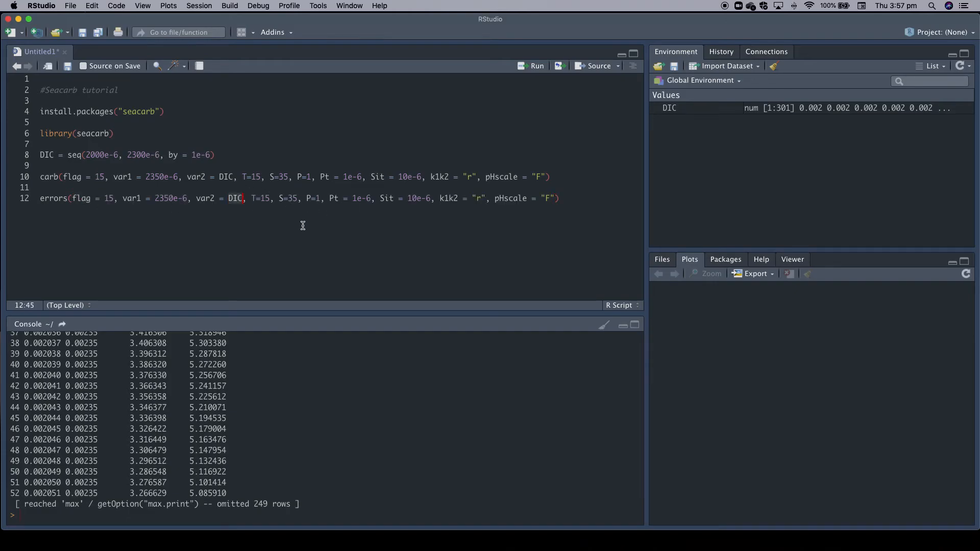
text(2100e-6)
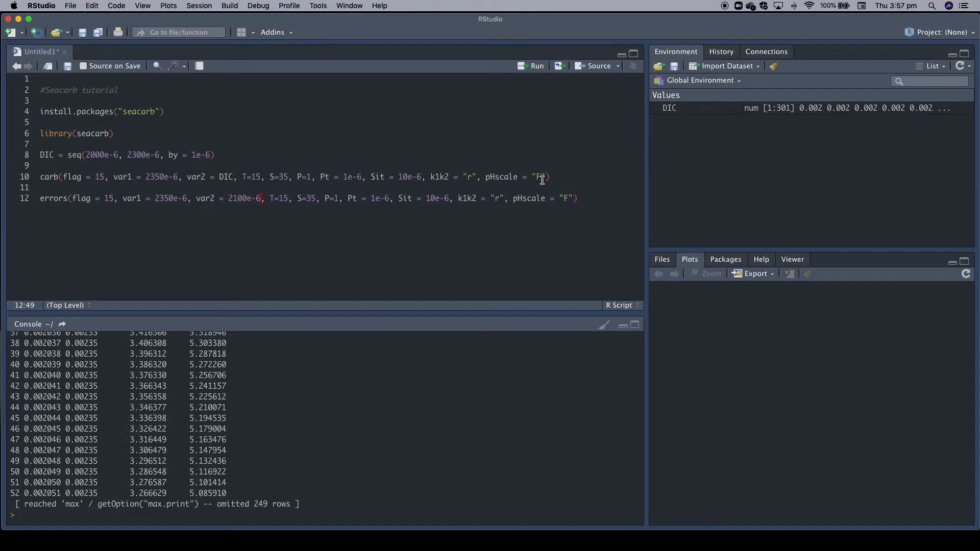
click(580, 198)
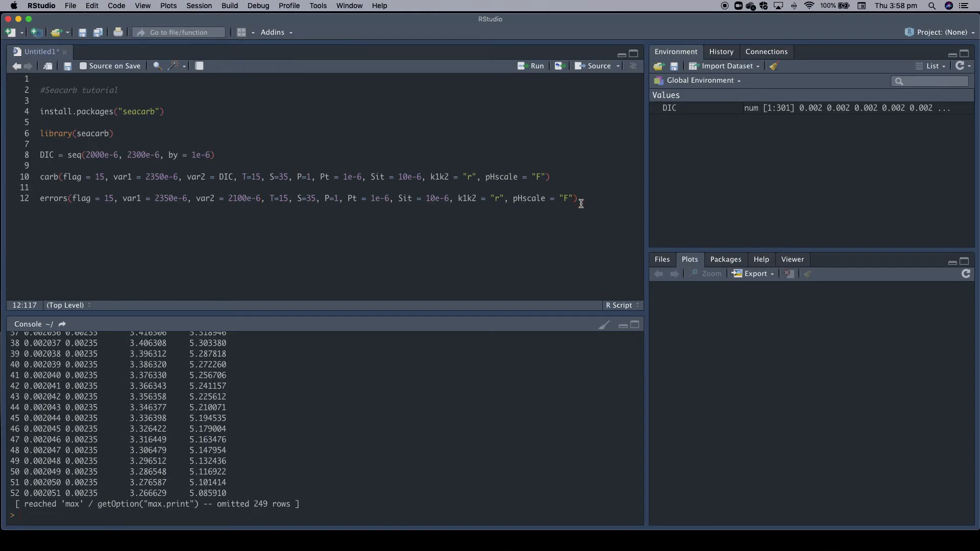
Add uncertainties evar1 = 2e-6 and evar2 = 2e-6 to the errors() call
text(,)
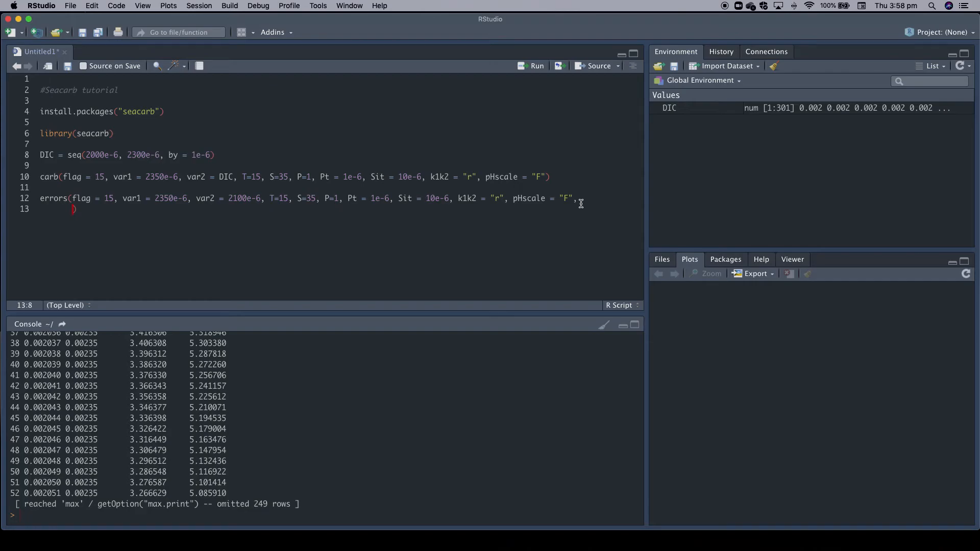
text(e)
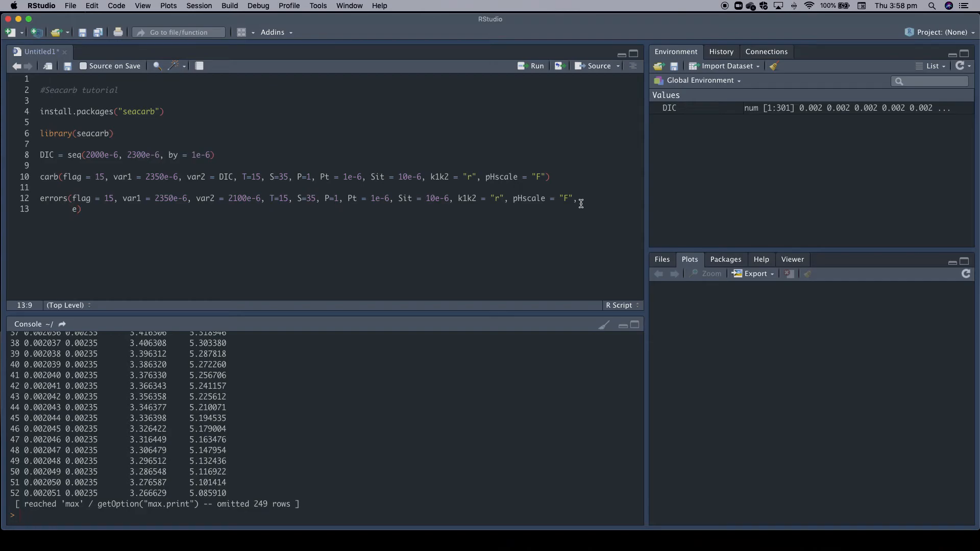
text(va)
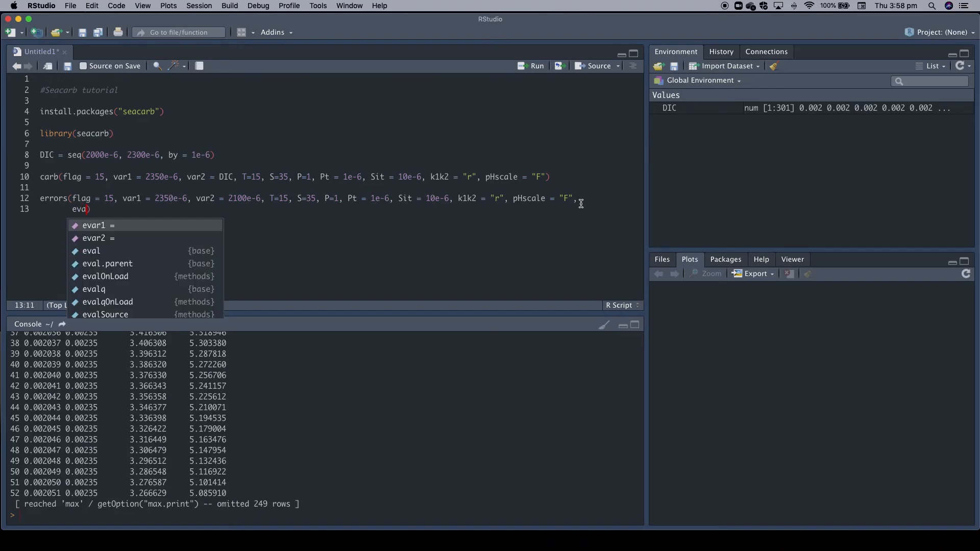
click(94, 224)
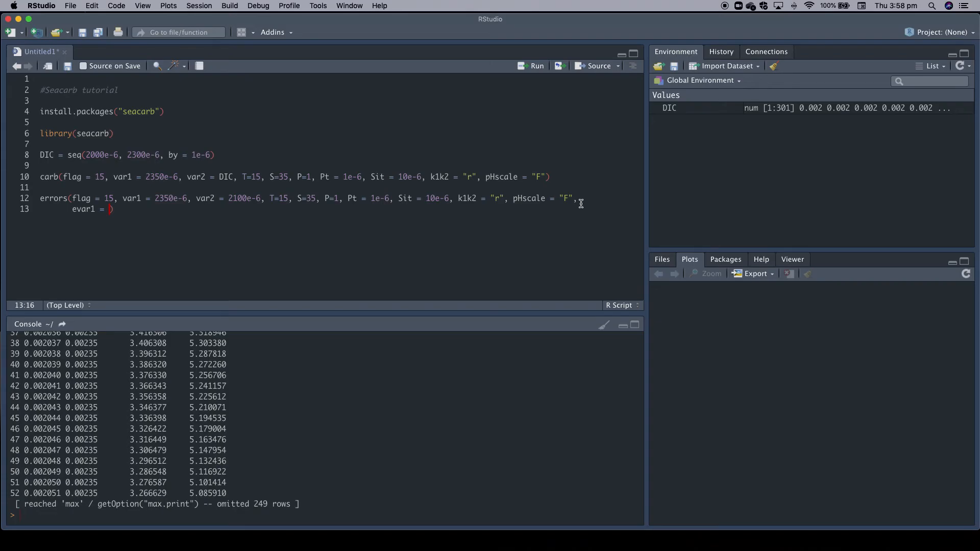
text(2)
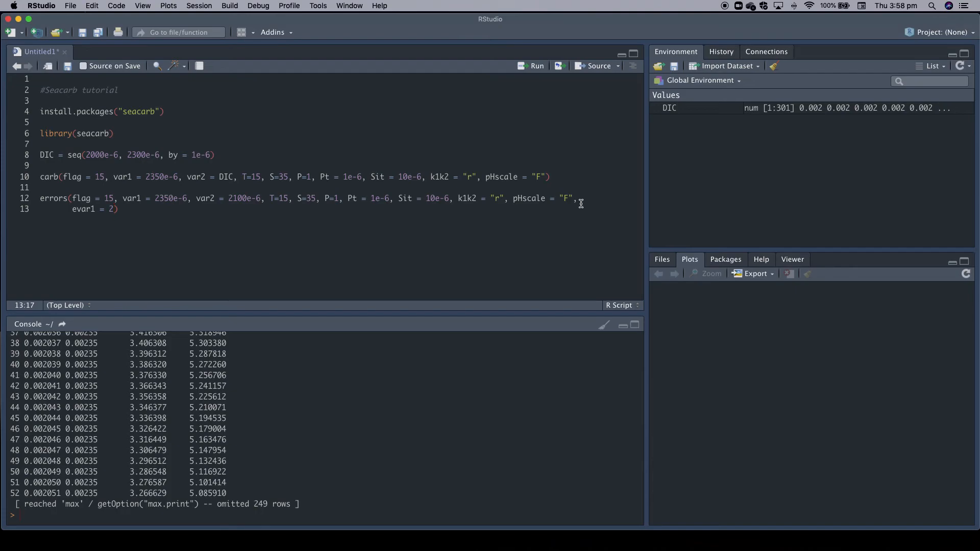
text(e-6, e)
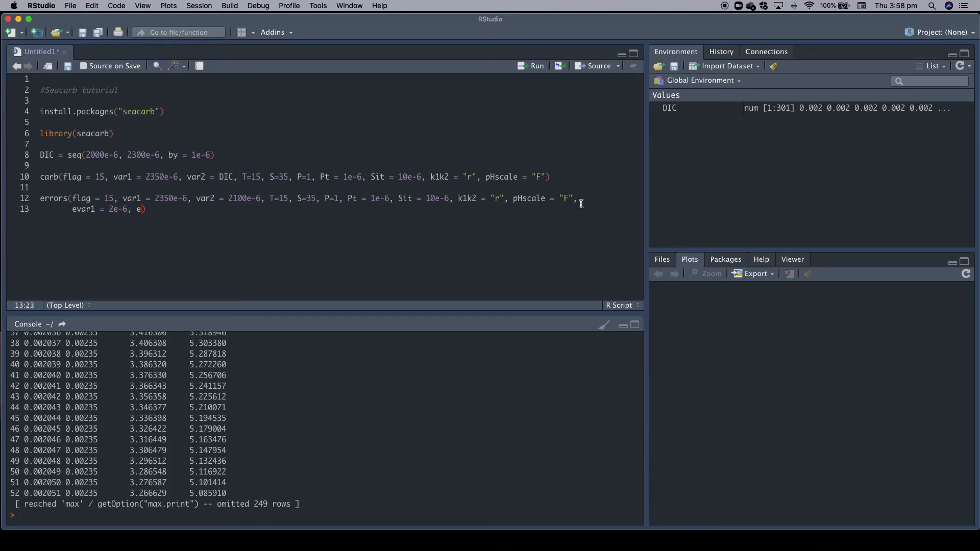
text(var)
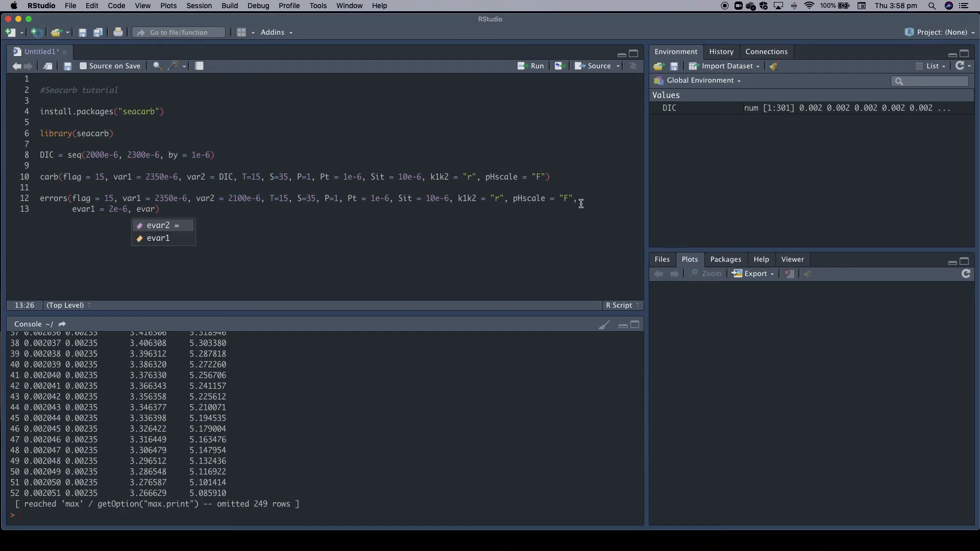
click(159, 225)
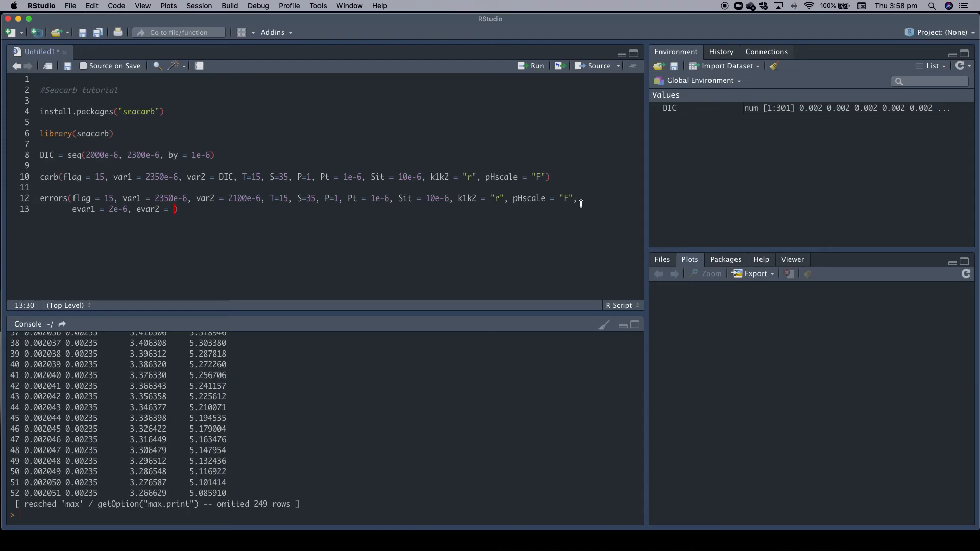
text(2e)
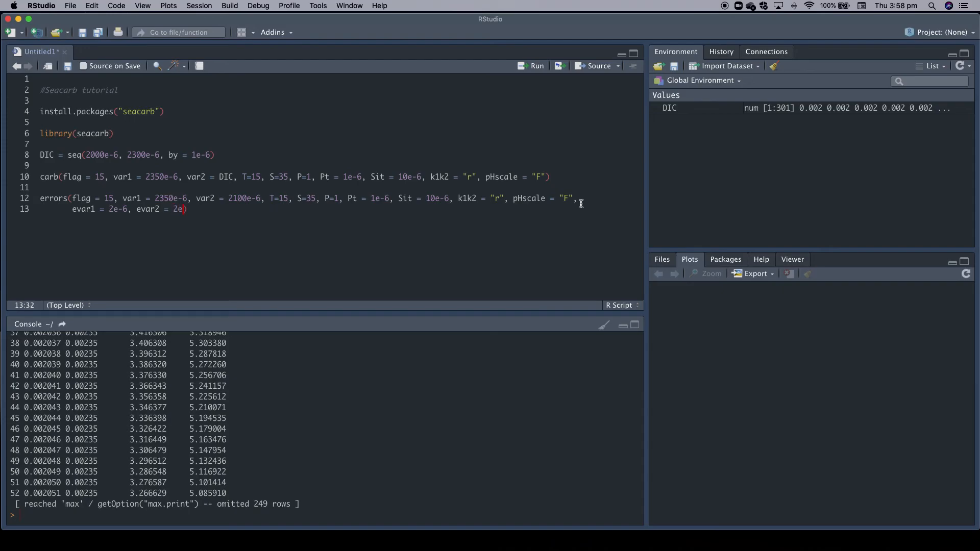
text(-6)
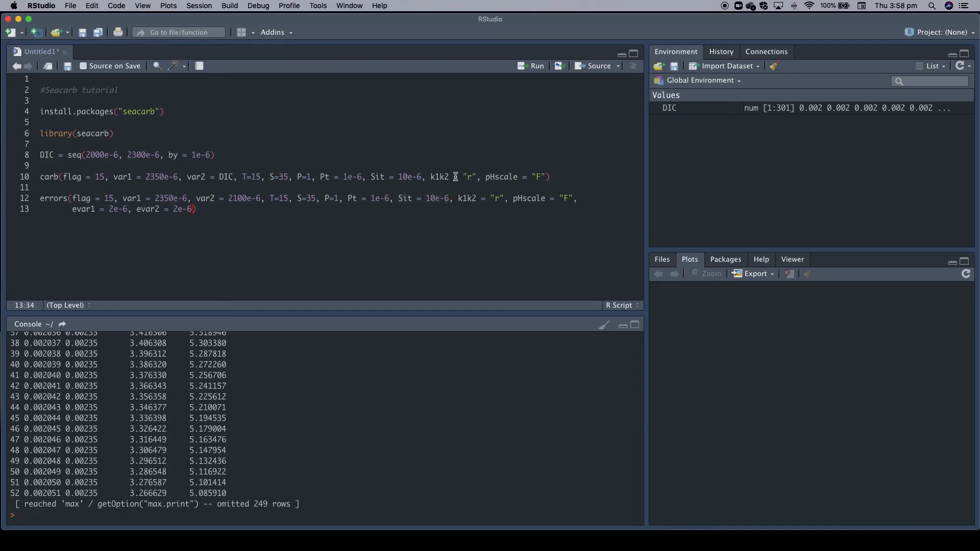
mouse_move(492, 198)
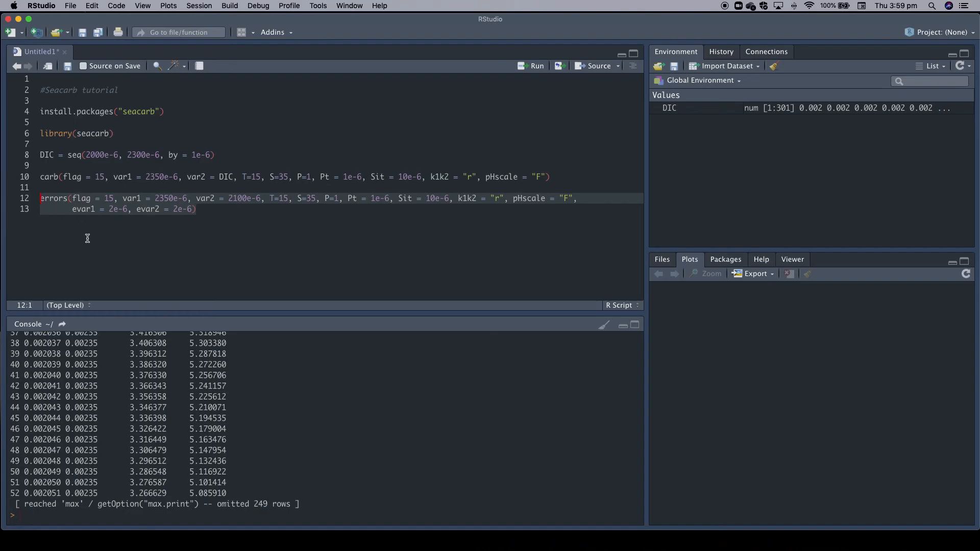
mouse_move(165, 210)
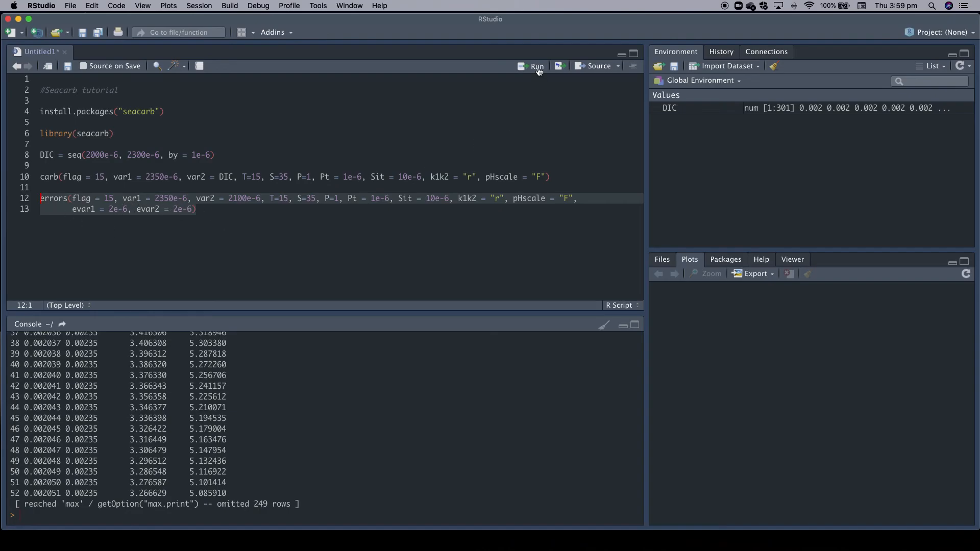
Run the errors() call and read the propagated uncertainties, highlighting the pH error of about 0.0119
click(536, 66)
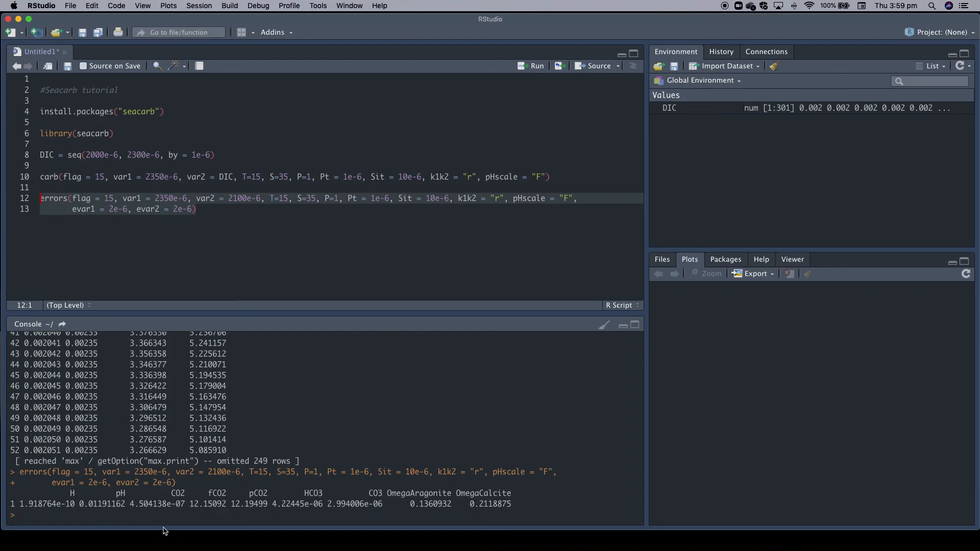
mouse_move(43, 503)
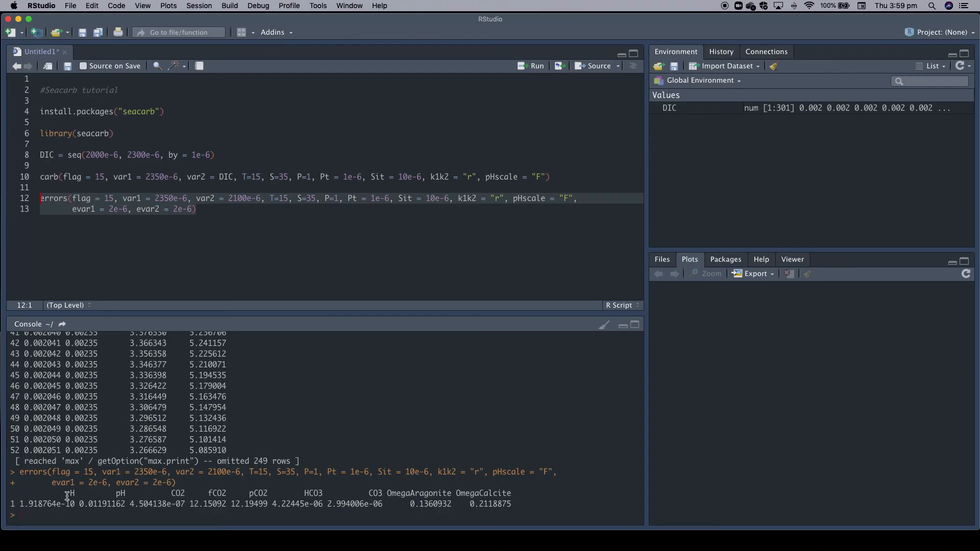
mouse_move(71, 497)
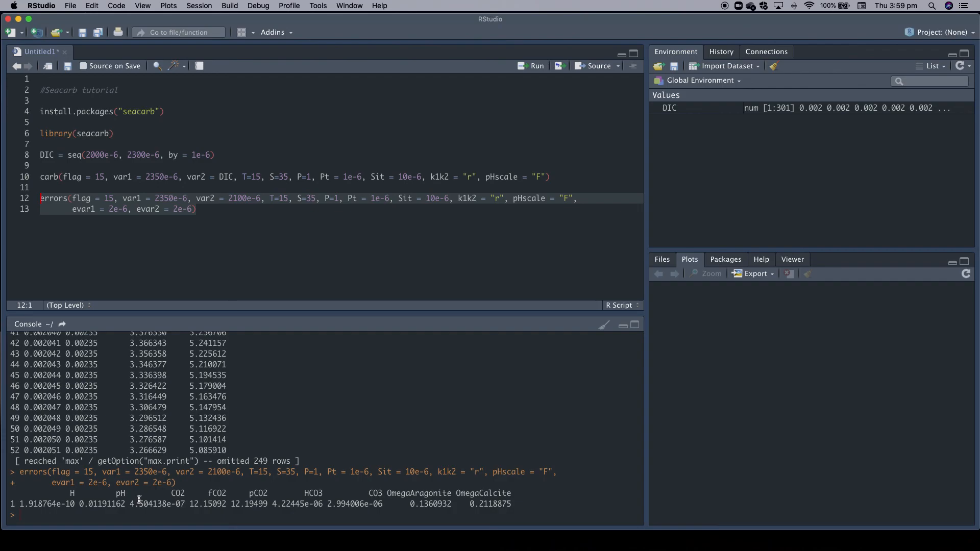
double_click(88, 503)
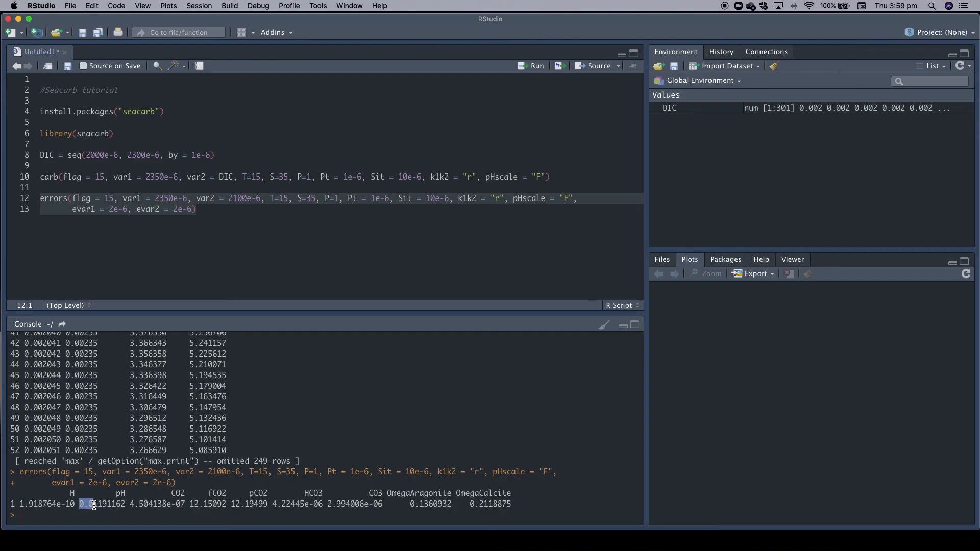
click(122, 208)
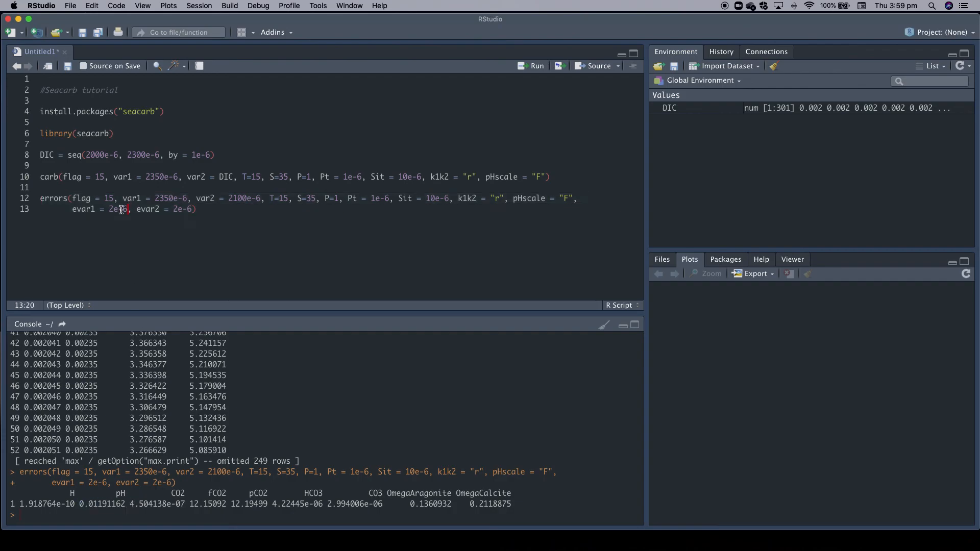
click(188, 208)
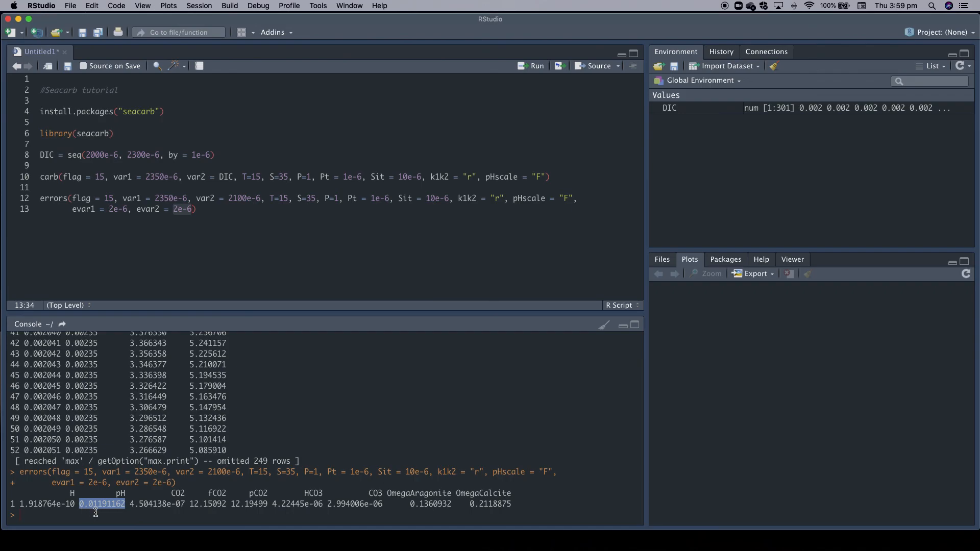
mouse_move(101, 514)
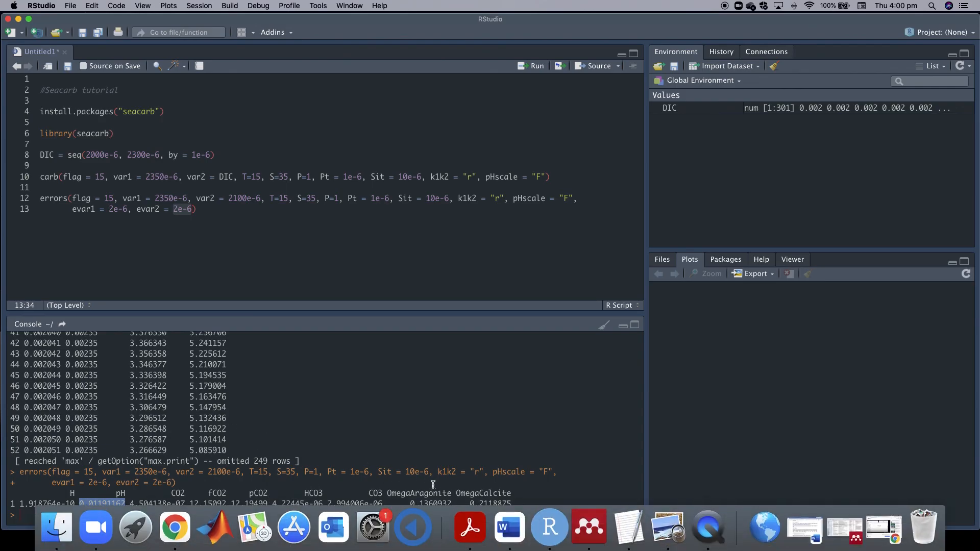
mouse_move(706, 527)
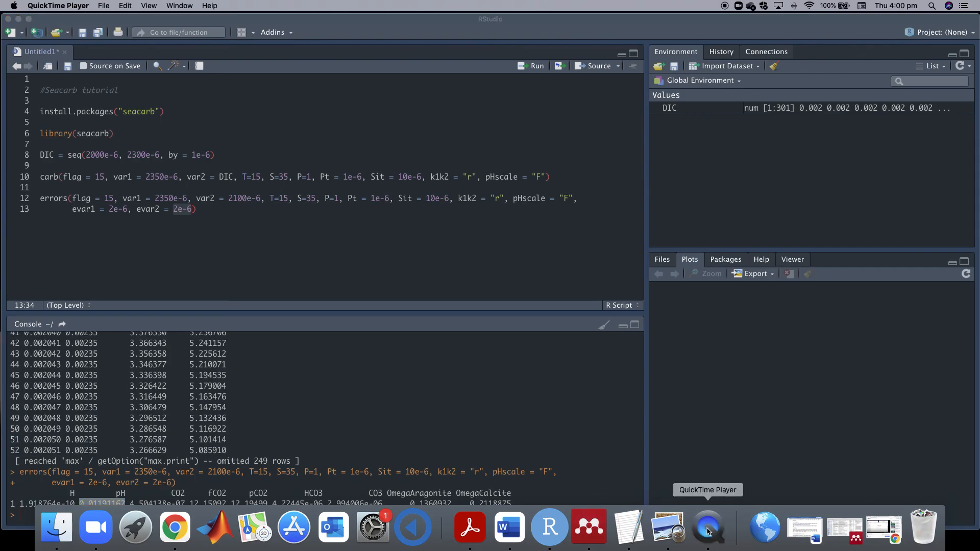